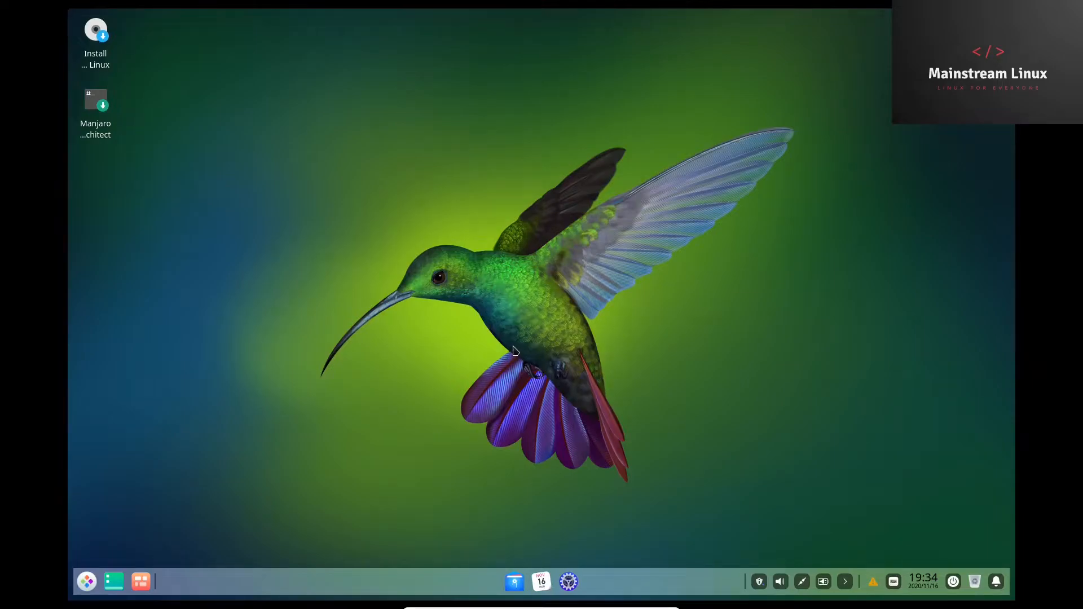
{"action": "mouse_move", "coordinate": [517, 351]}
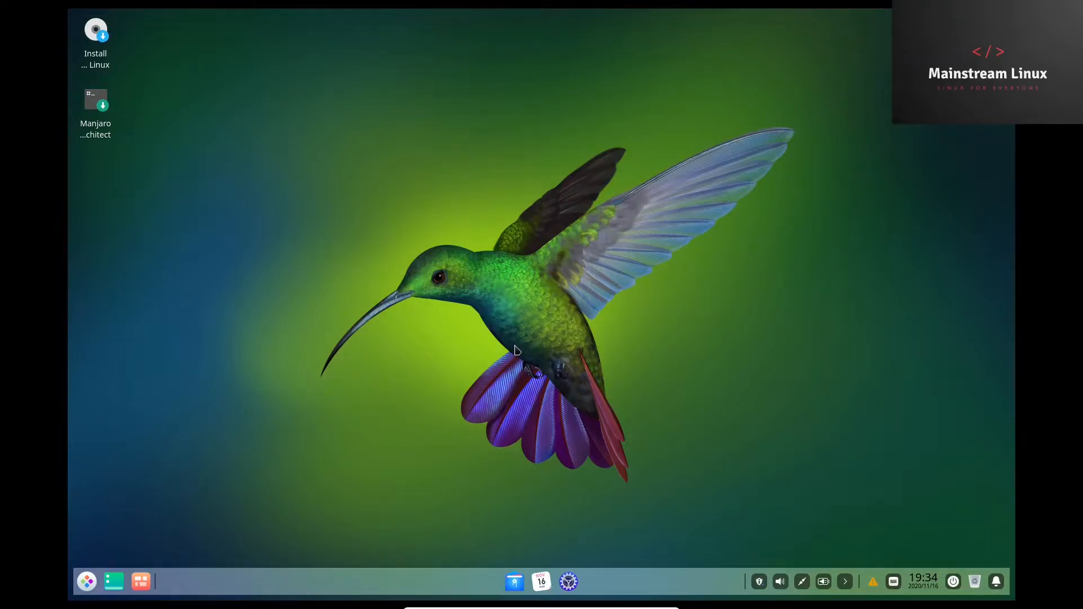
{"action": "mouse_move", "coordinate": [875, 491]}
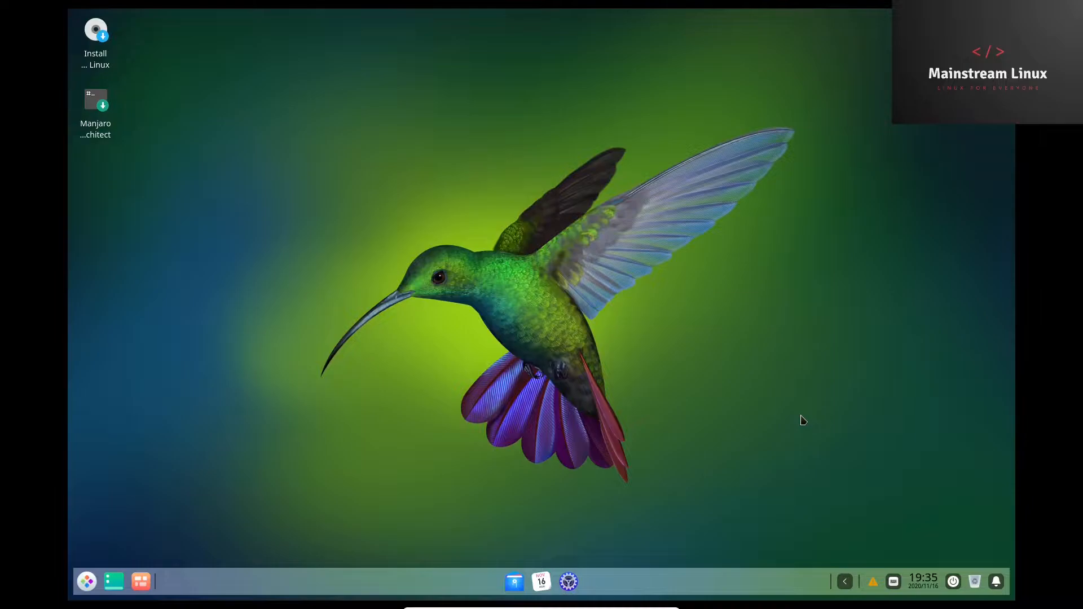
{"action": "mouse_move", "coordinate": [621, 462]}
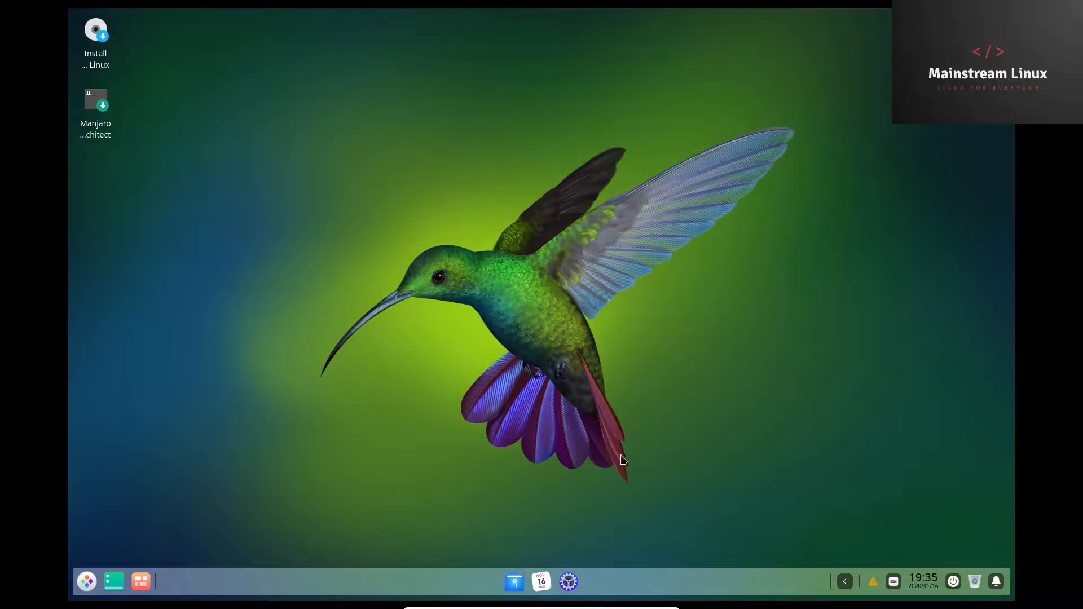
{"action": "mouse_move", "coordinate": [86, 581]}
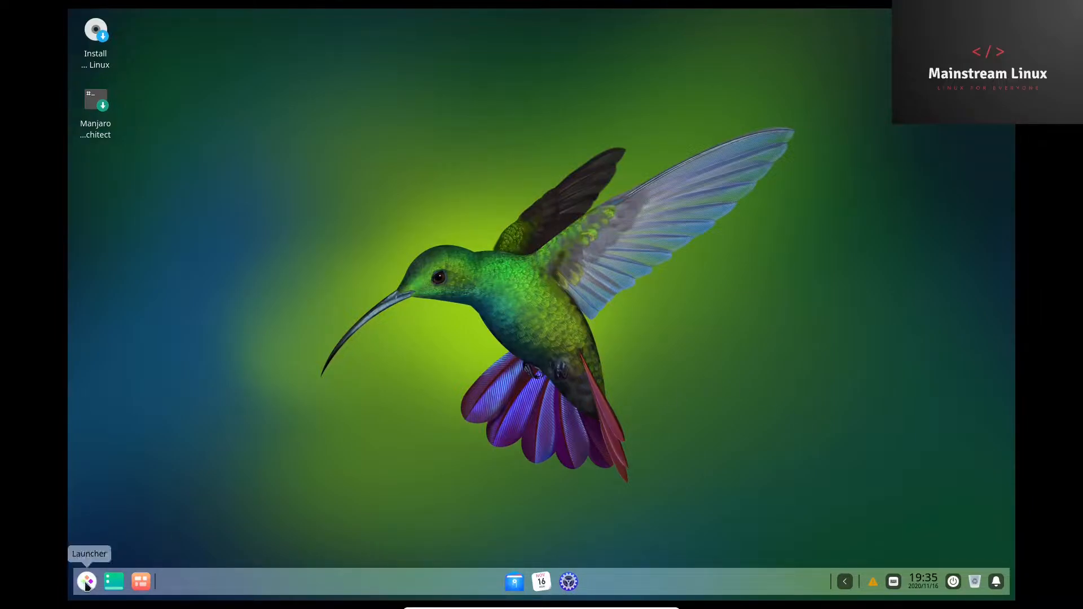
{"action": "left_click", "coordinate": [87, 581]}
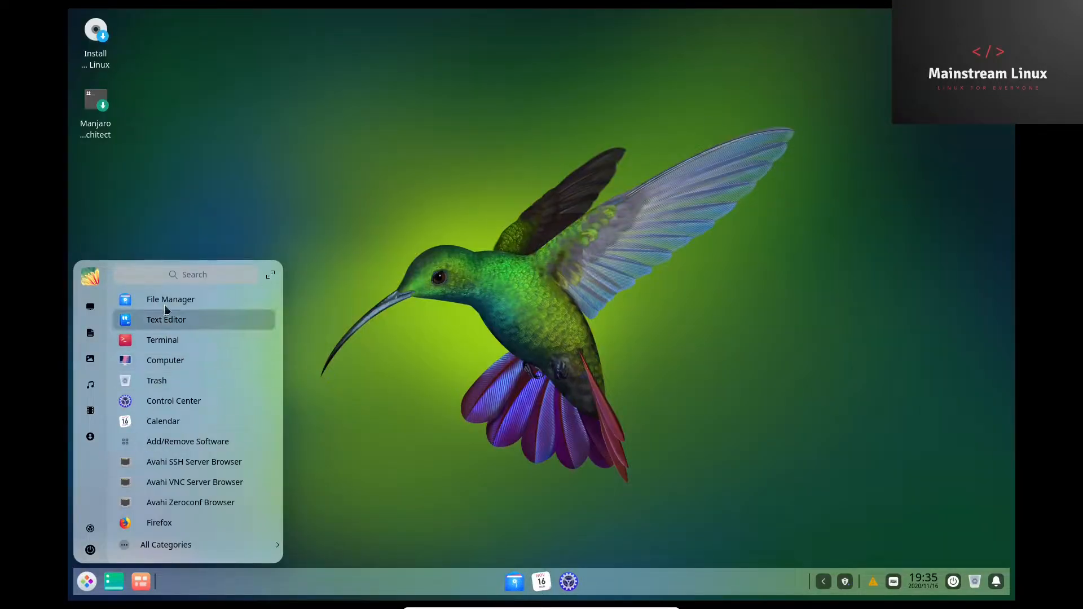
{"action": "mouse_move", "coordinate": [170, 299]}
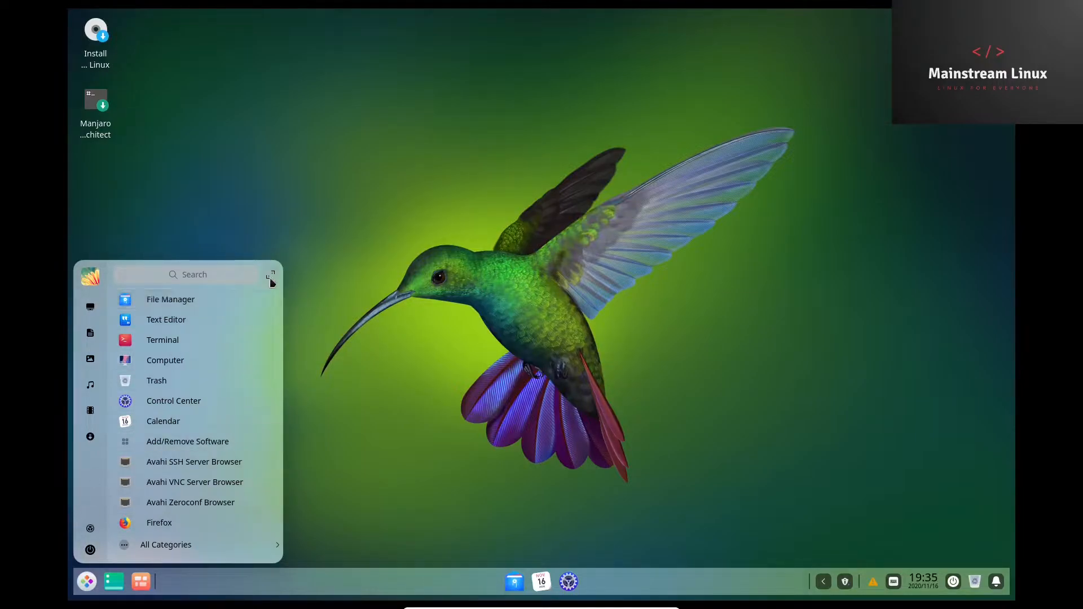
{"action": "left_click", "coordinate": [272, 274]}
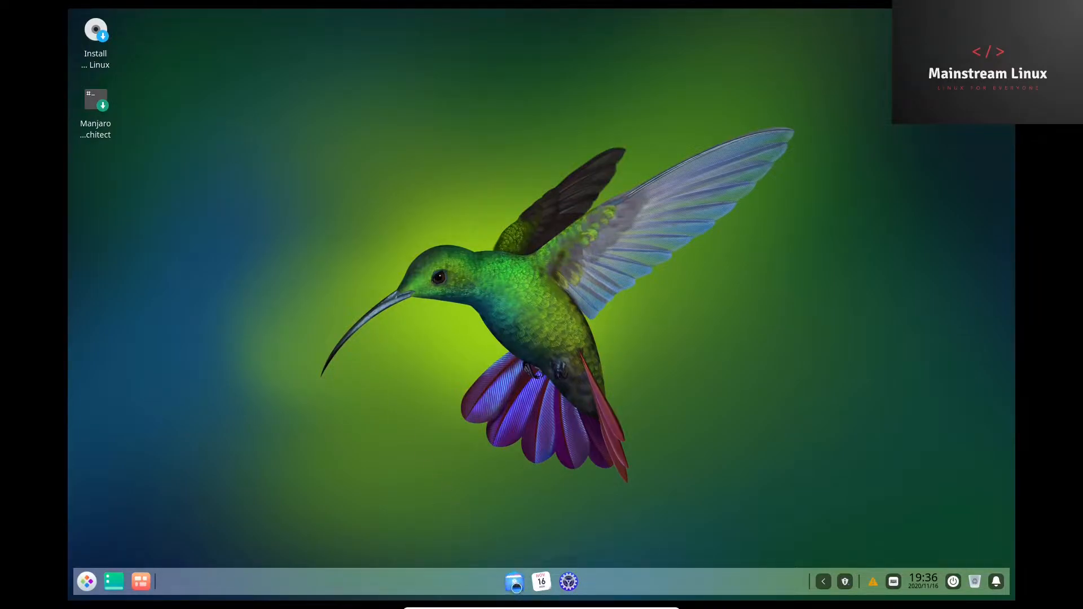
Open Deepin File Manager from the dock on its Computer page of directories and disks.
{"action": "left_click", "coordinate": [514, 582]}
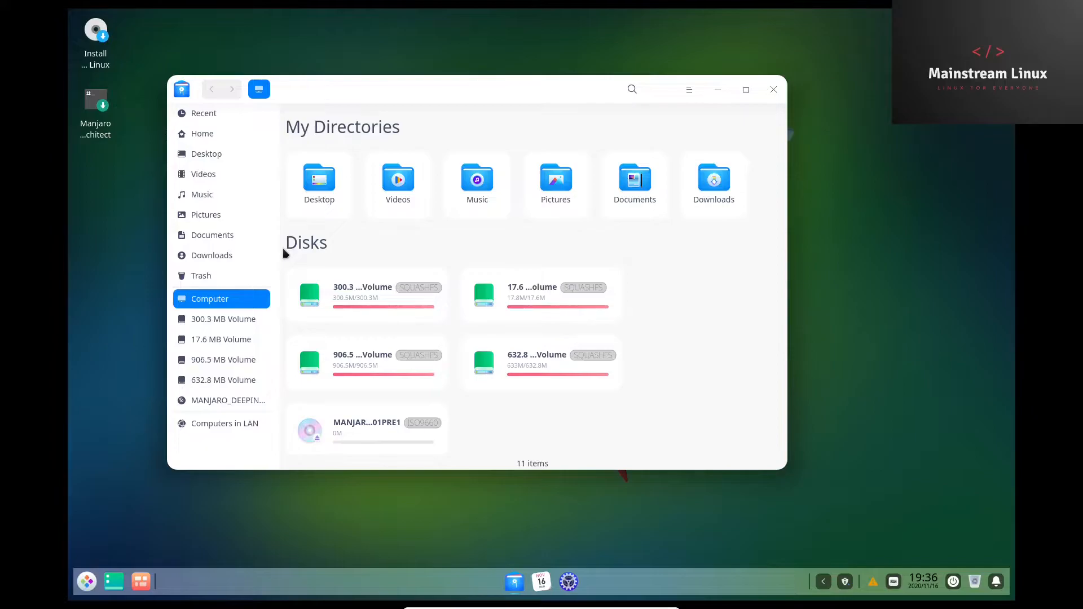
{"action": "mouse_move", "coordinate": [202, 139]}
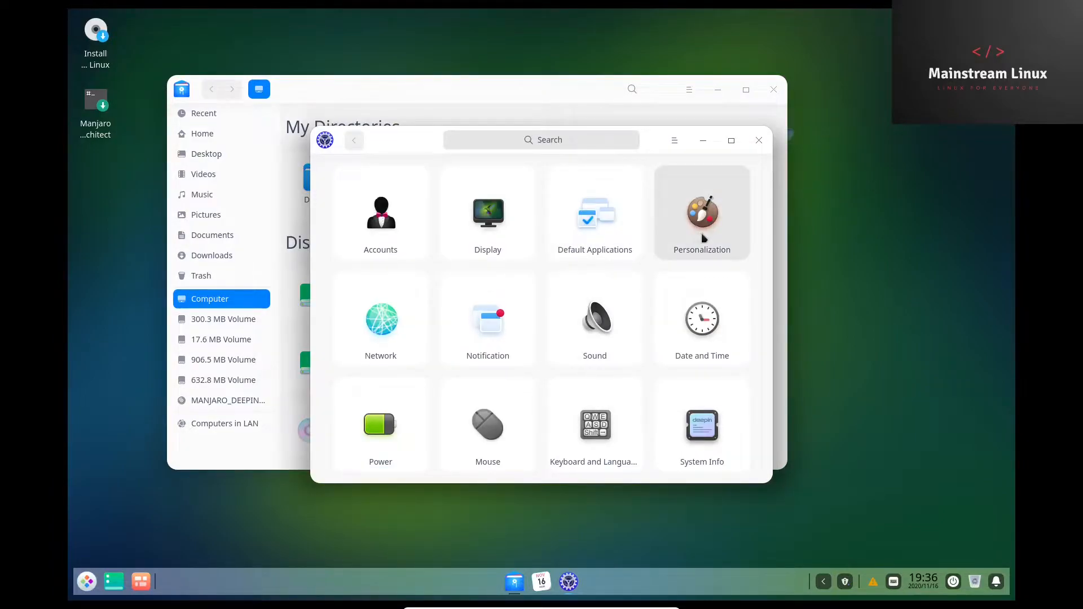
Switch Personalization to the Dark theme, leave transparency at 0.4, and close Control Center.
{"action": "left_click", "coordinate": [701, 212]}
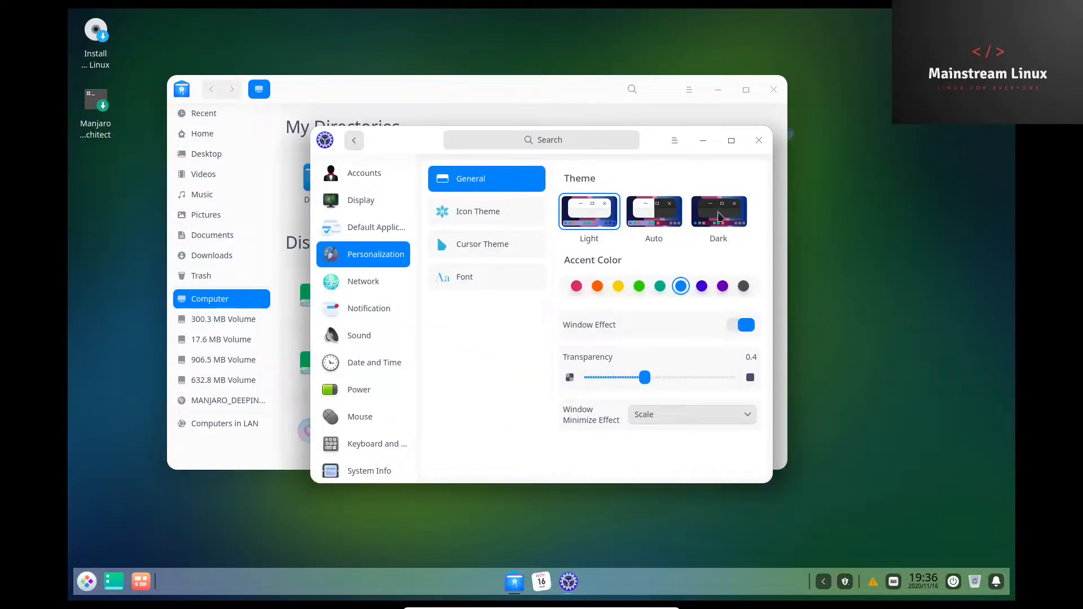
{"action": "left_click", "coordinate": [717, 211]}
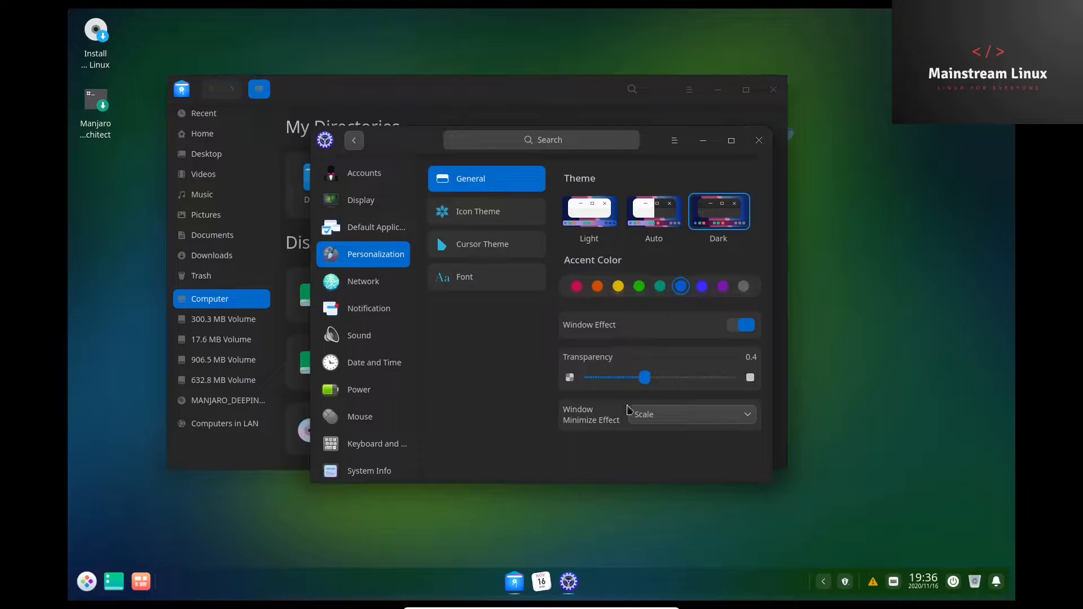
{"action": "left_click_drag", "start_coordinate": [644, 377], "coordinate": [619, 377]}
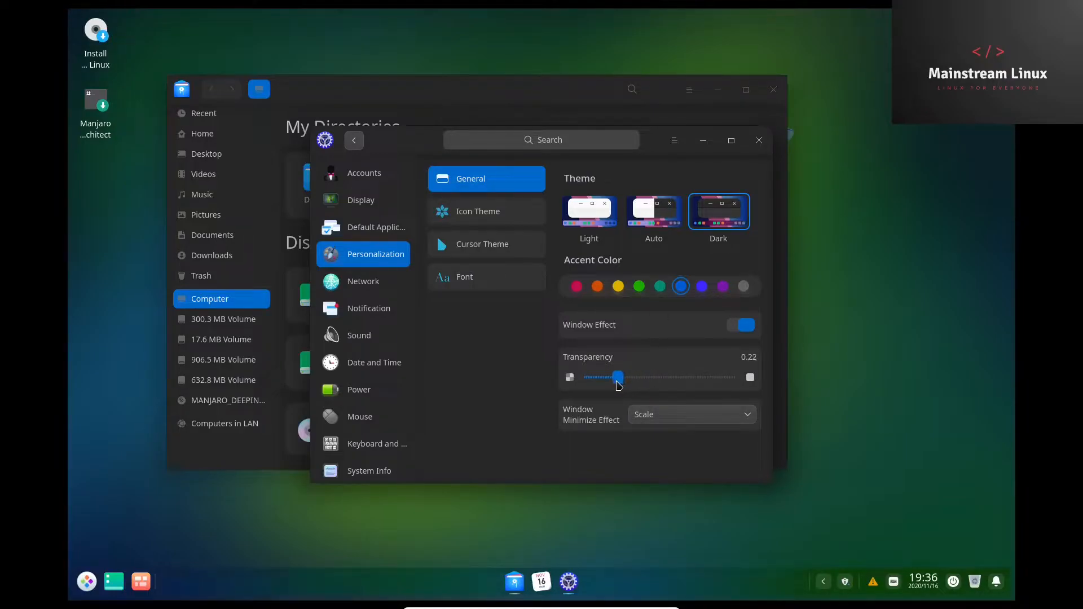
{"action": "left_click_drag", "start_coordinate": [616, 377], "coordinate": [621, 378]}
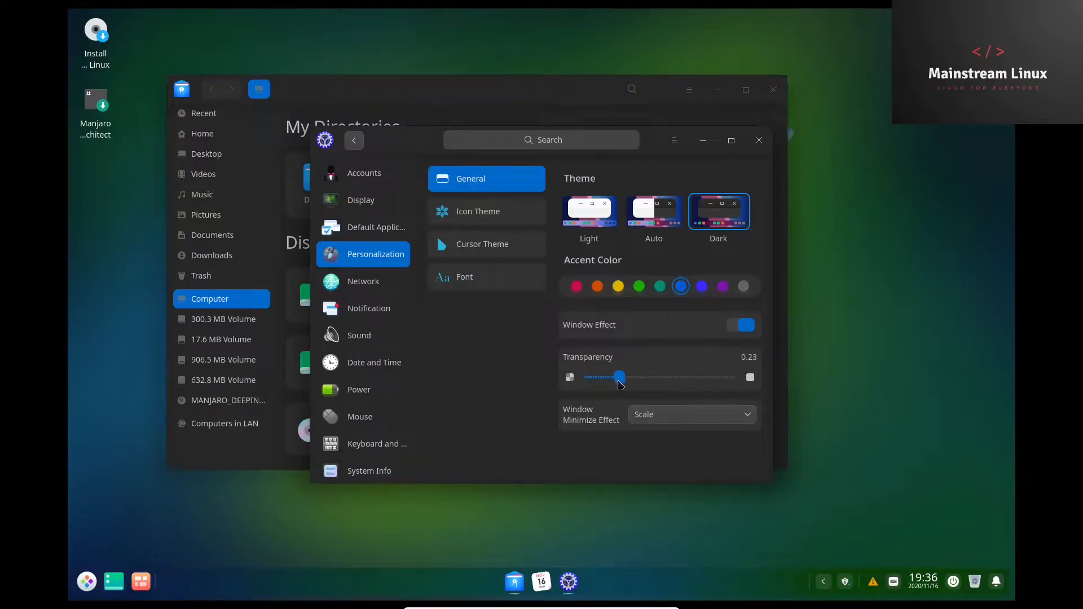
{"action": "left_click_drag", "start_coordinate": [621, 378], "coordinate": [697, 377]}
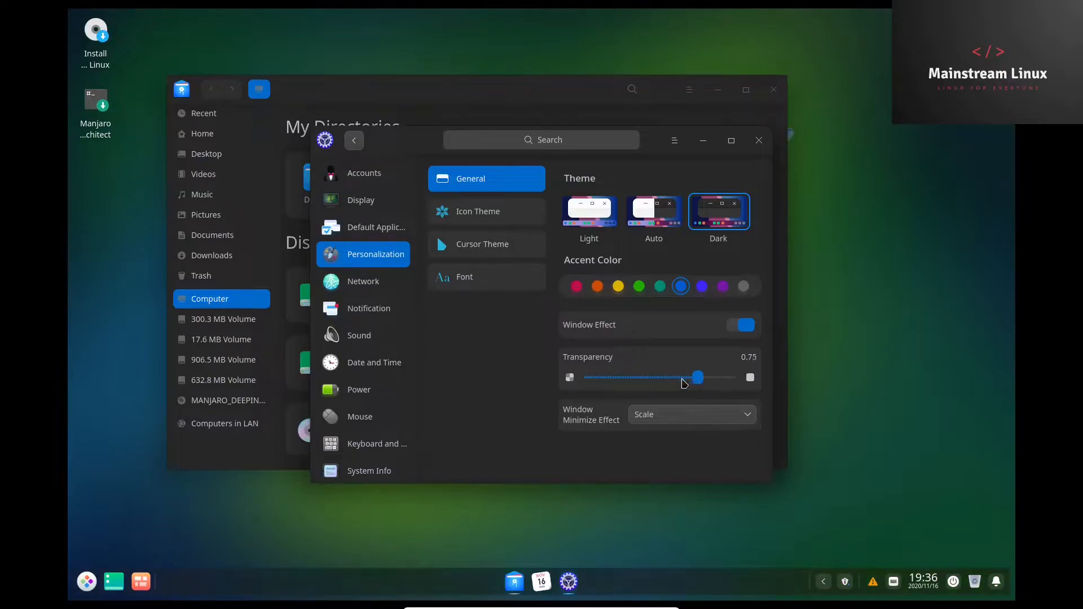
{"action": "left_click_drag", "start_coordinate": [698, 377], "coordinate": [644, 377]}
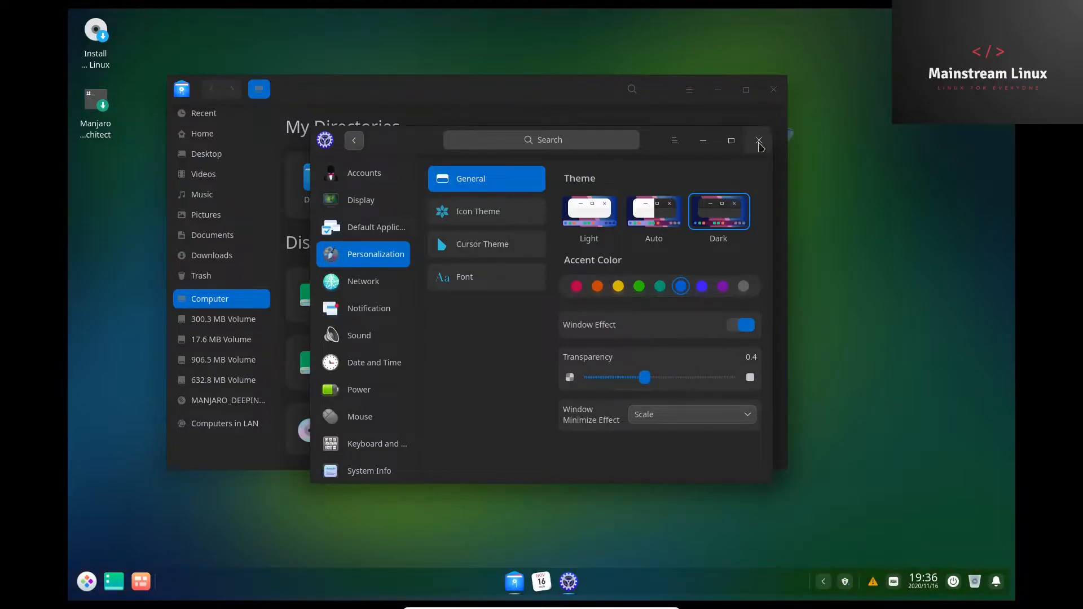
{"action": "left_click", "coordinate": [757, 140]}
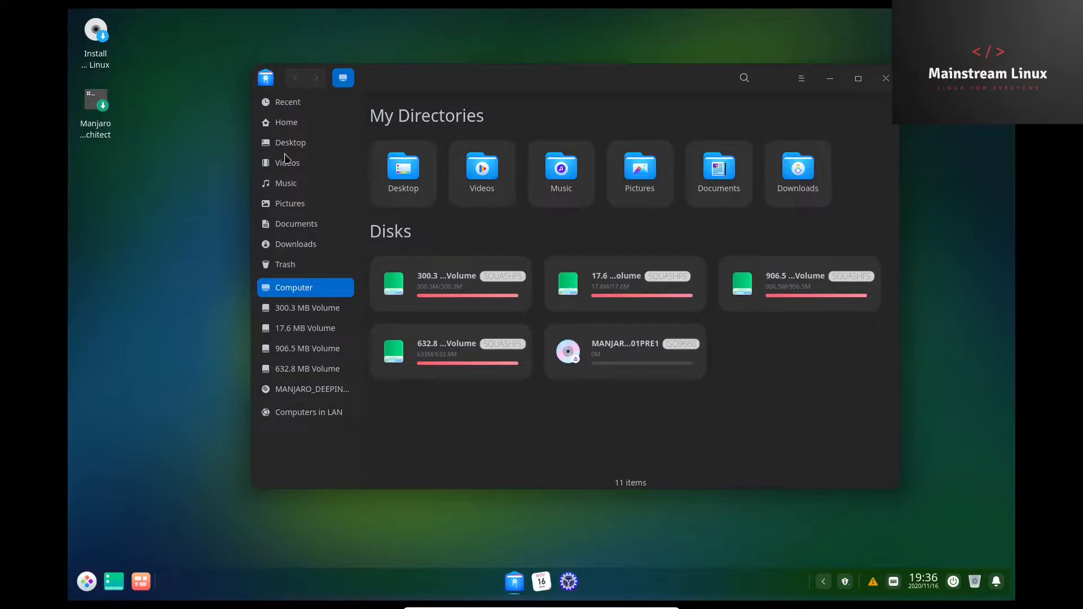
{"action": "mouse_move", "coordinate": [291, 242]}
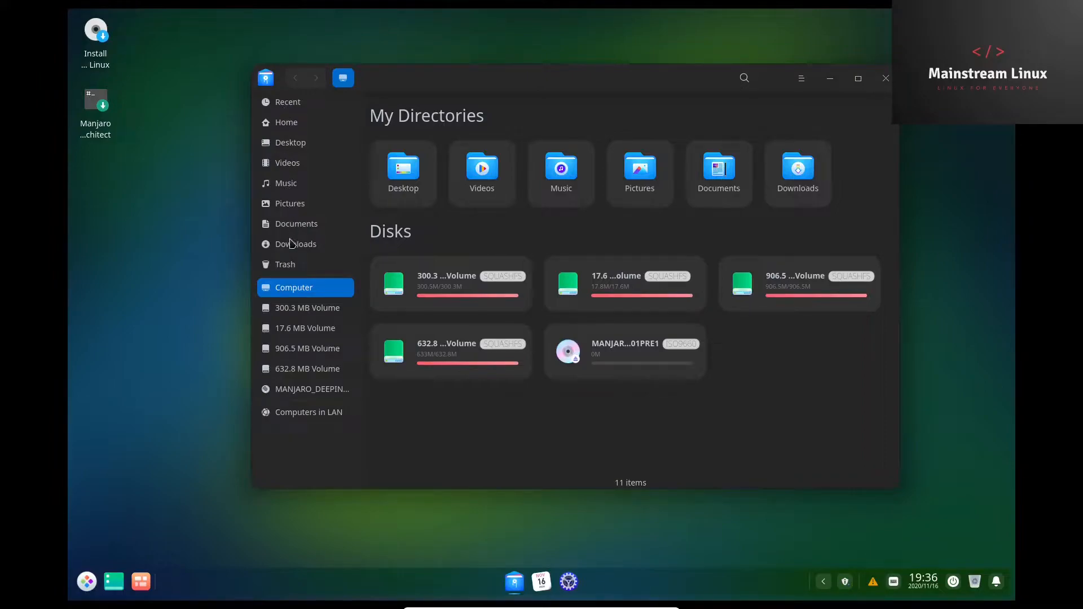
{"action": "mouse_move", "coordinate": [936, 154]}
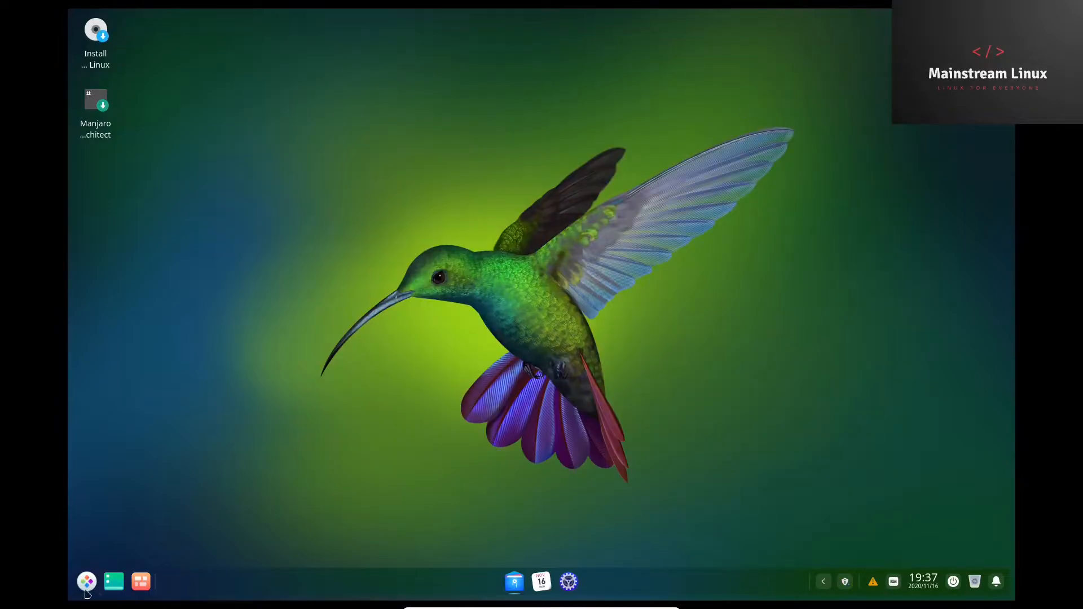
{"action": "mouse_move", "coordinate": [785, 117]}
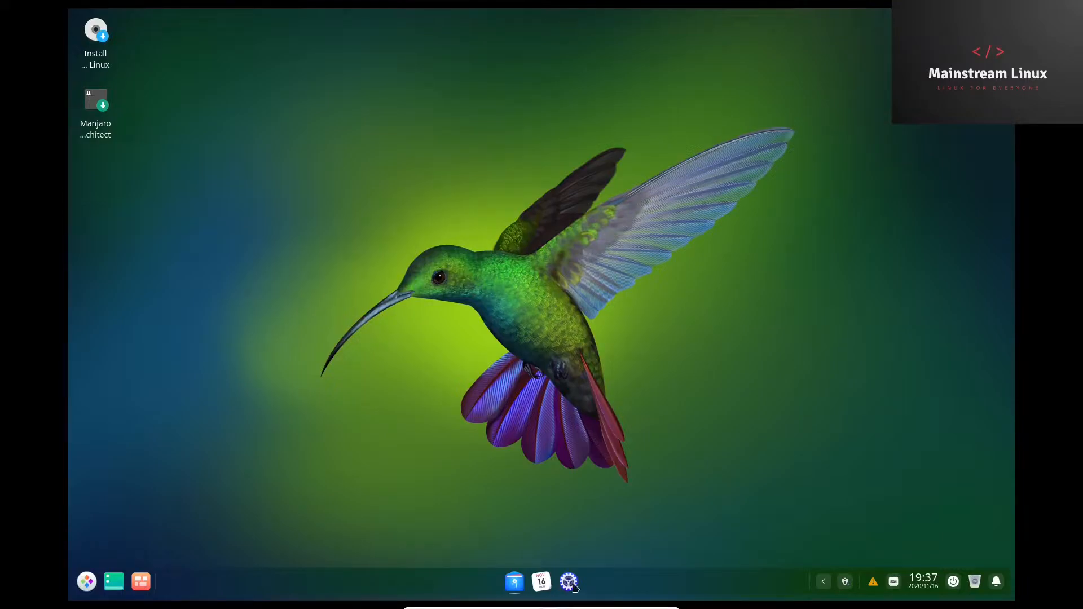
Reopen Control Center, review Display brightness, scaling and refresh rate, then view Default Applications.
{"action": "left_click", "coordinate": [569, 582]}
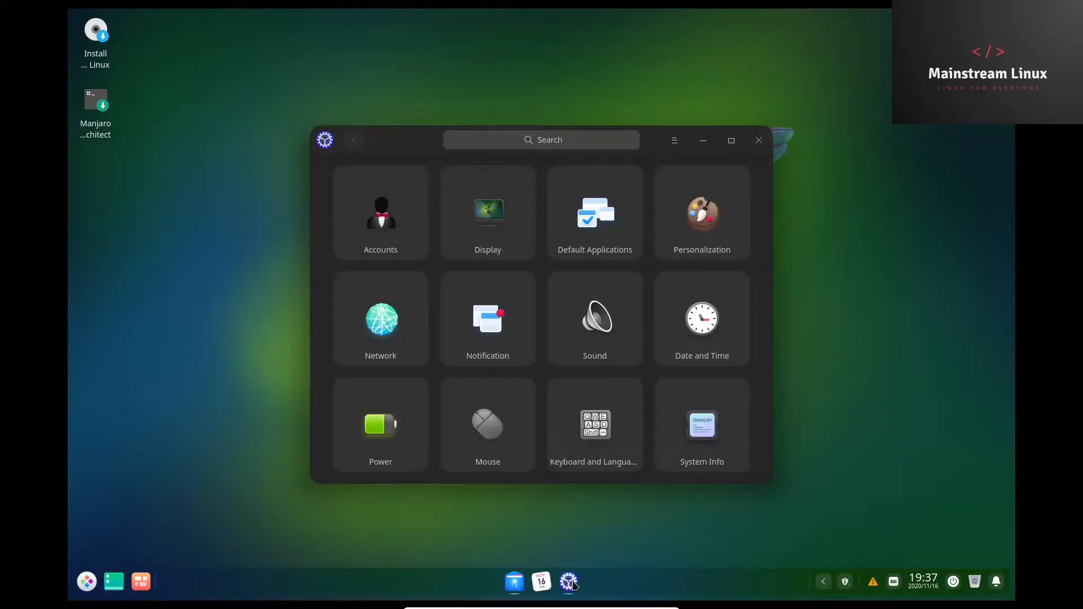
{"action": "scroll", "scroll_direction": "down", "scroll_amount": 3}
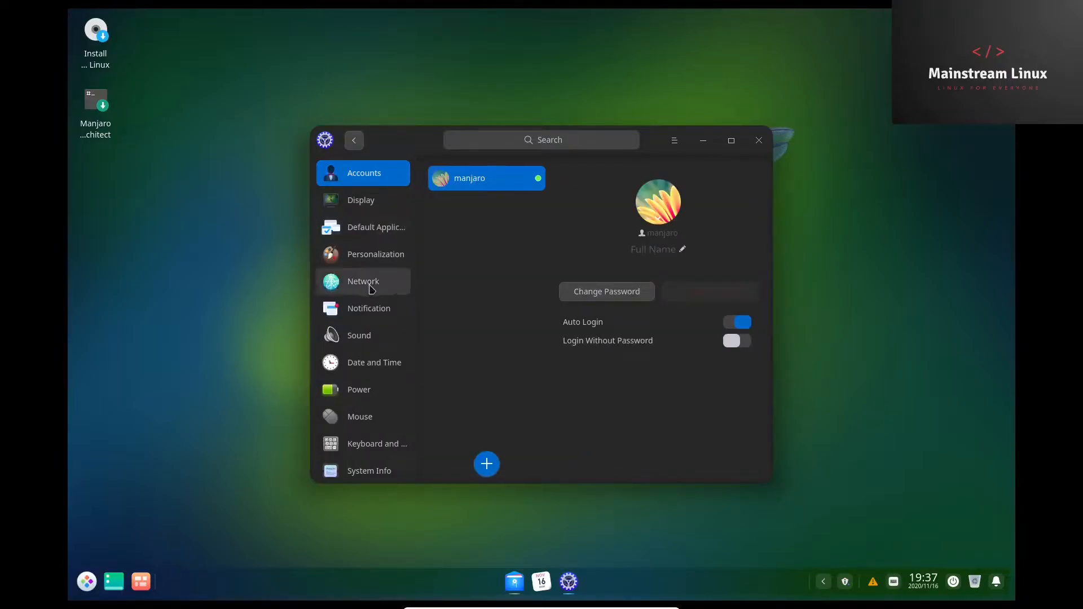
{"action": "mouse_move", "coordinate": [361, 200]}
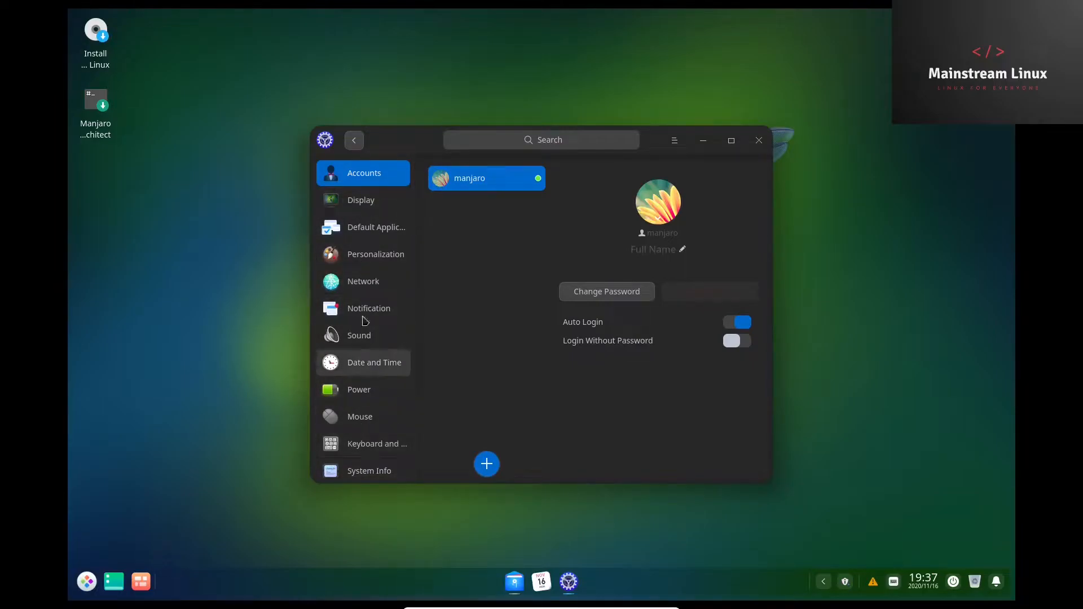
{"action": "left_click", "coordinate": [361, 200]}
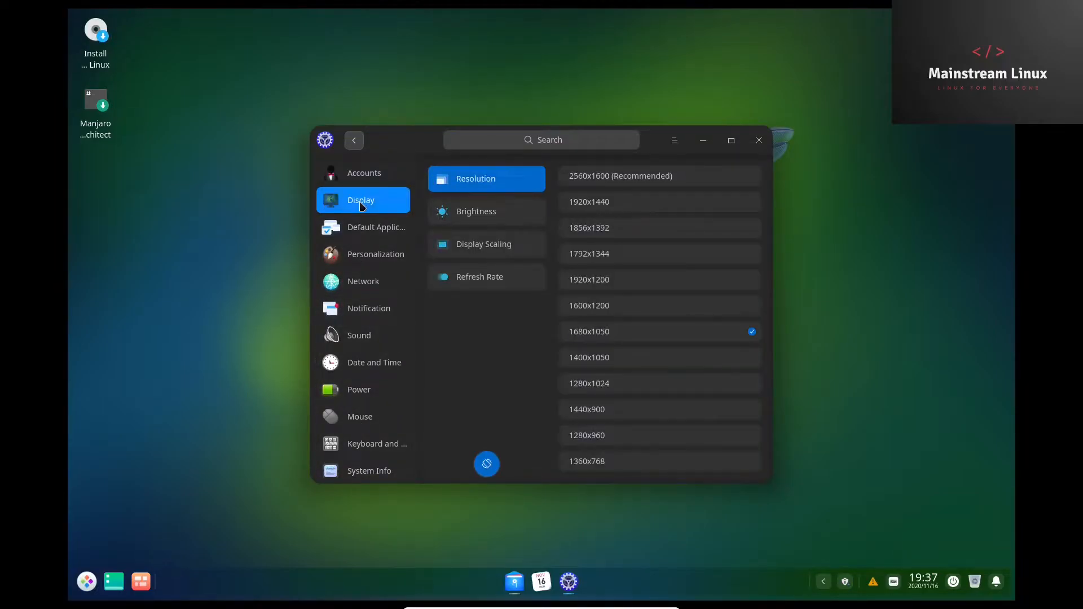
{"action": "mouse_move", "coordinate": [734, 335]}
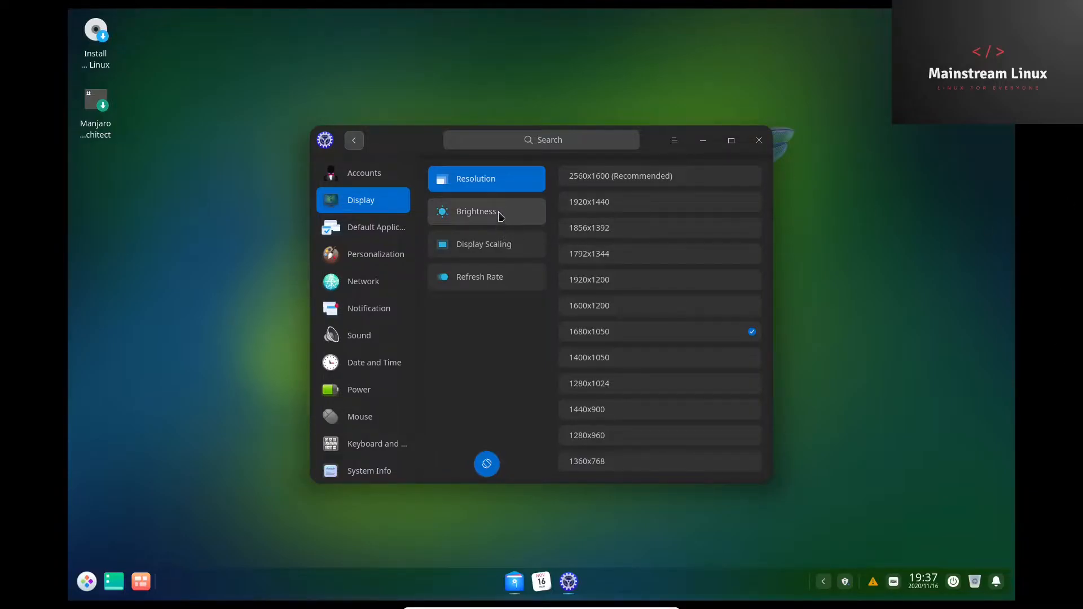
{"action": "left_click", "coordinate": [476, 212]}
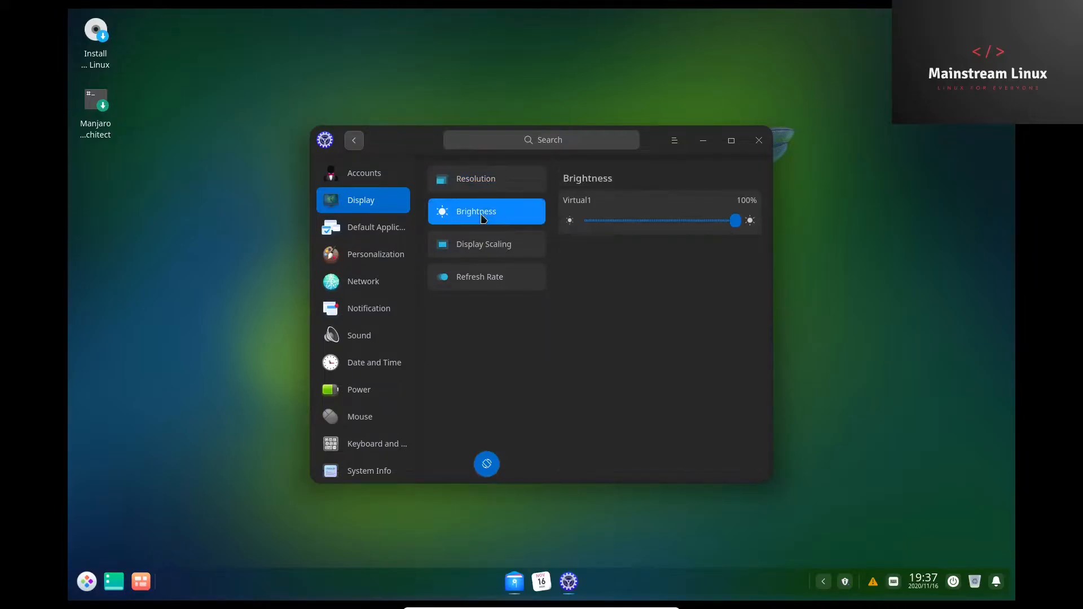
{"action": "left_click", "coordinate": [483, 244]}
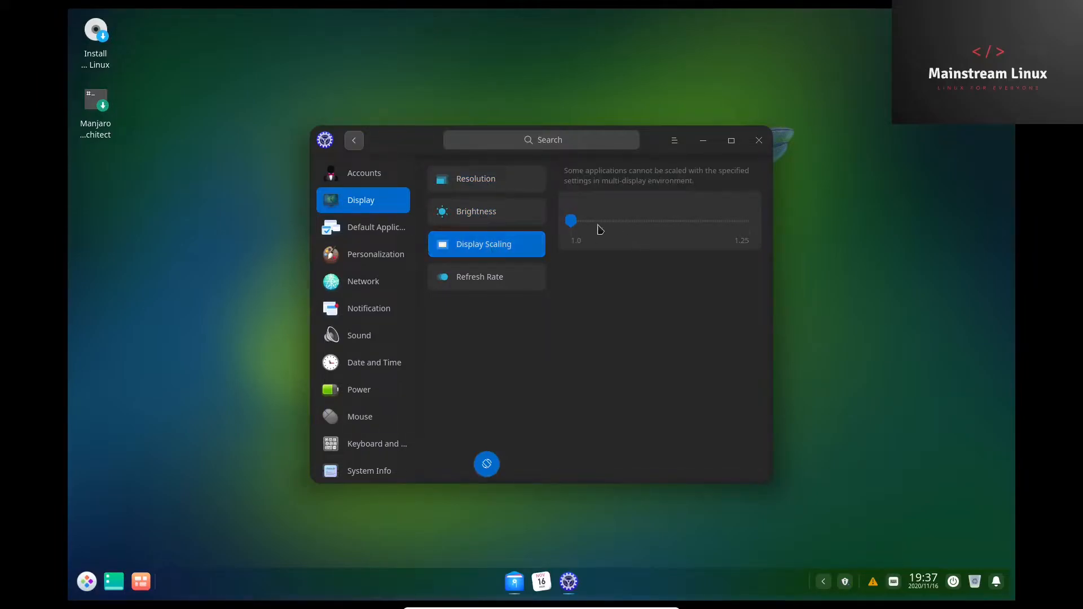
{"action": "mouse_move", "coordinate": [737, 206]}
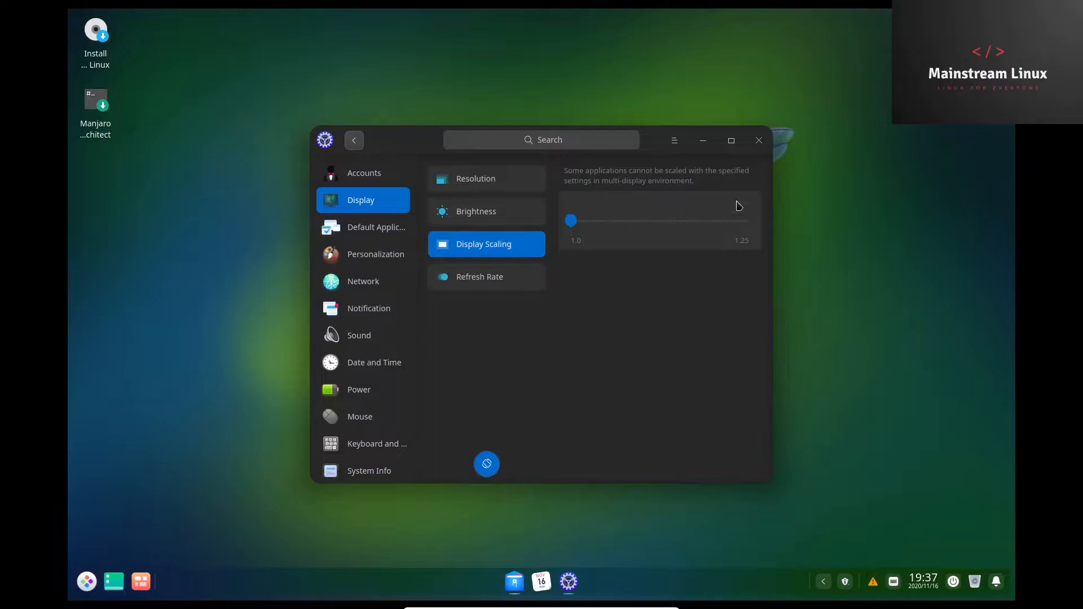
{"action": "left_click", "coordinate": [480, 277]}
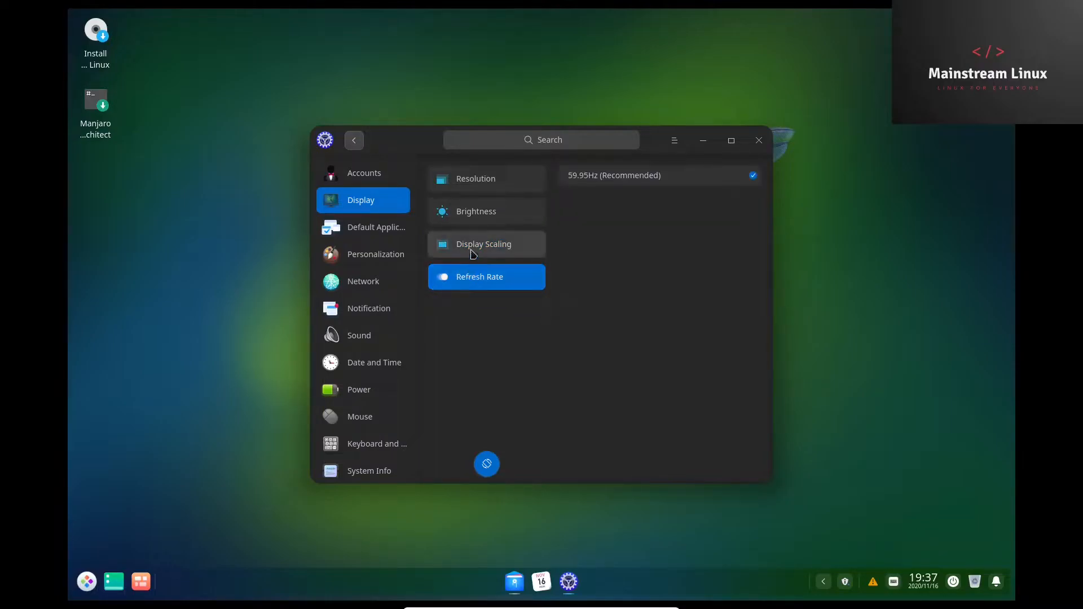
{"action": "left_click", "coordinate": [375, 228]}
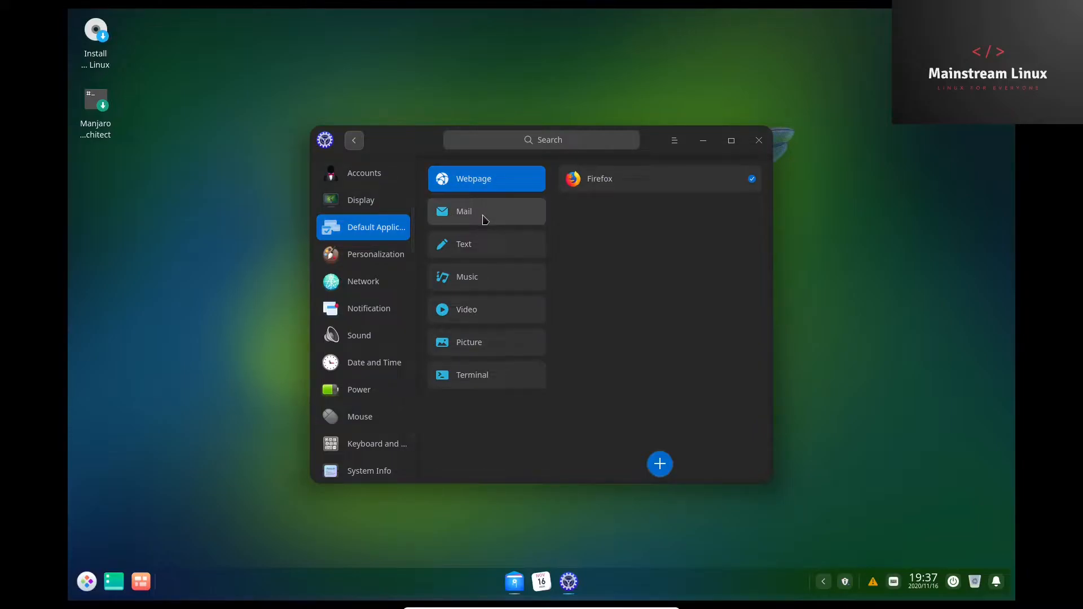
Check the Mail, Text (Text Editor) and Music defaults, then close Control Center.
{"action": "left_click", "coordinate": [486, 212]}
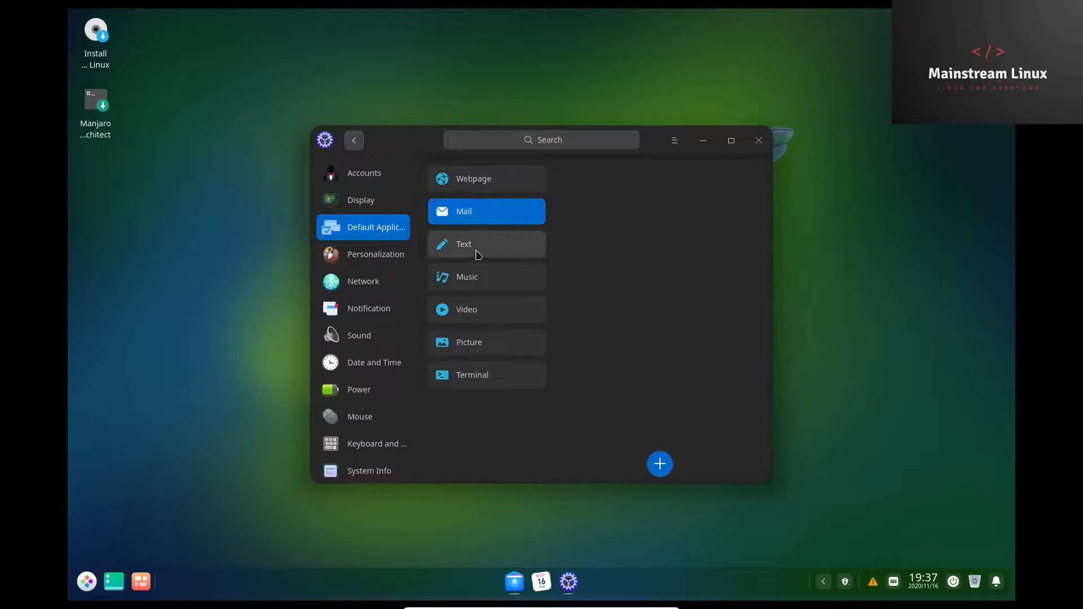
{"action": "left_click", "coordinate": [486, 244]}
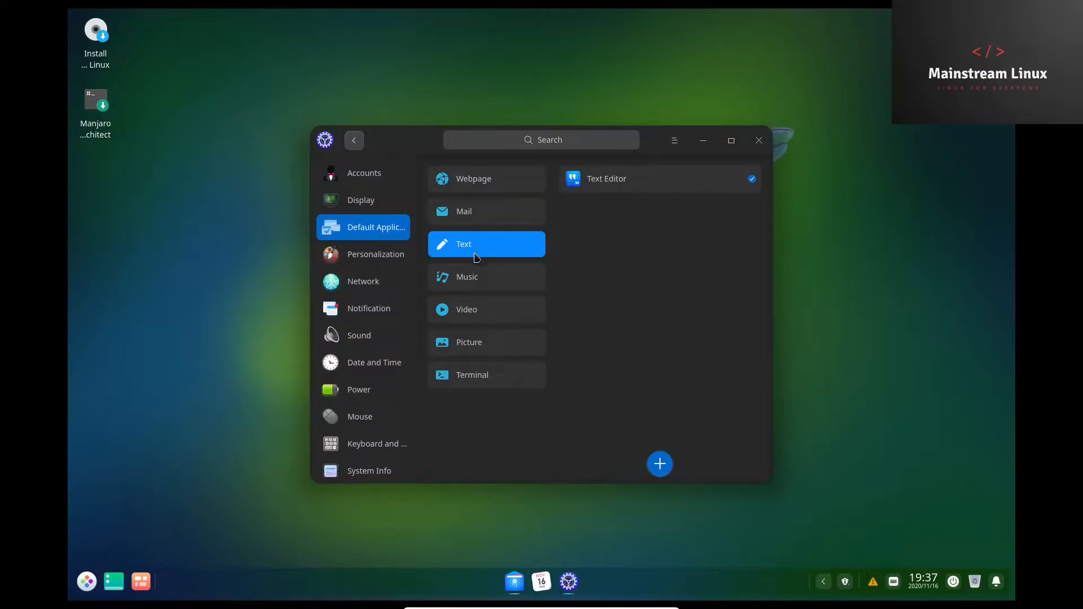
{"action": "left_click", "coordinate": [467, 276]}
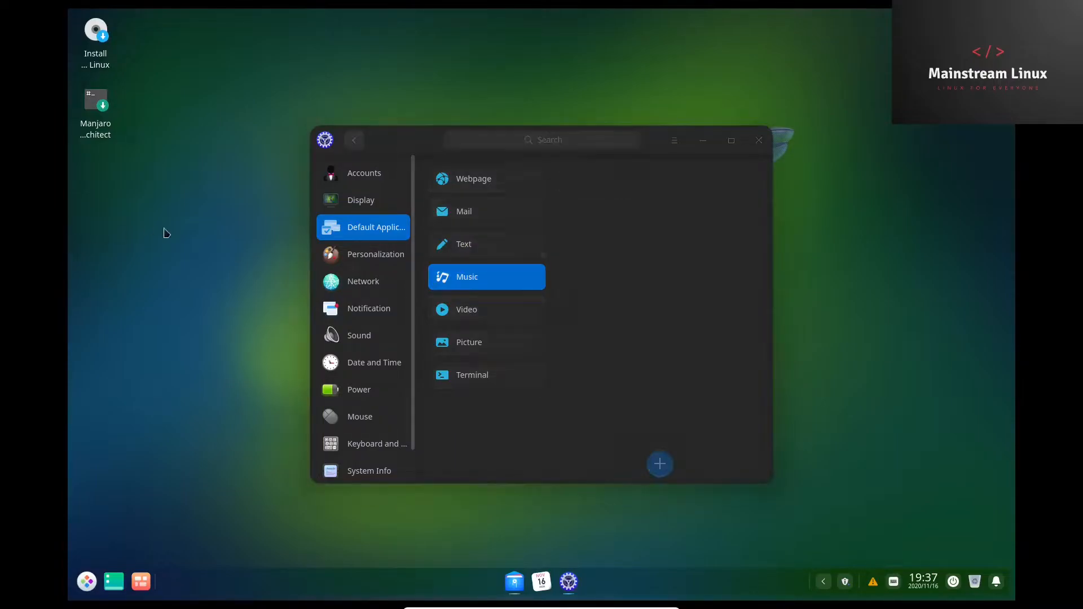
{"action": "left_click", "coordinate": [757, 139]}
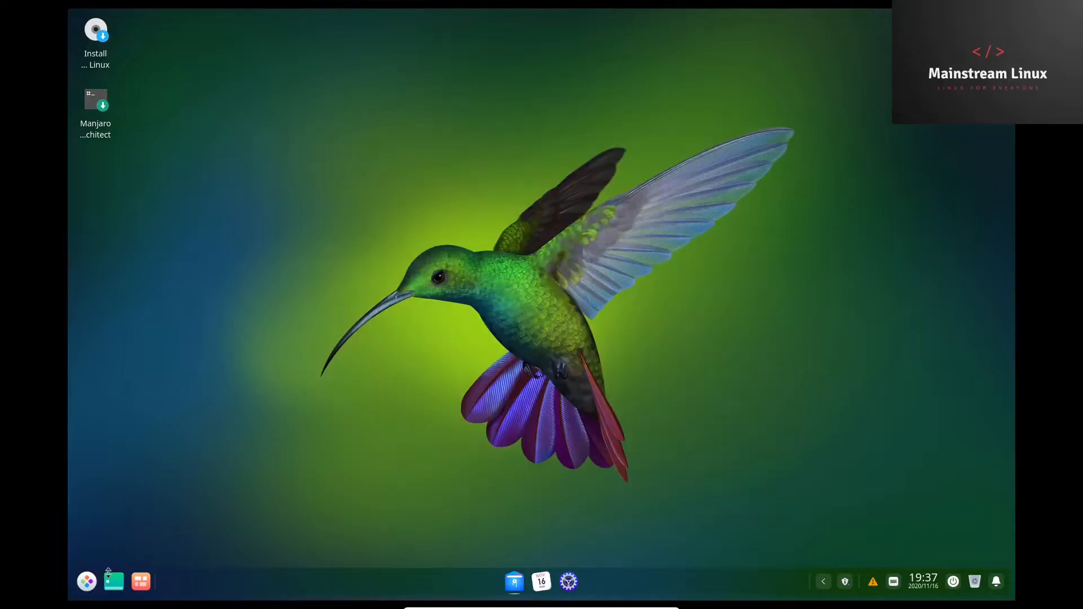
{"action": "left_click", "coordinate": [85, 582]}
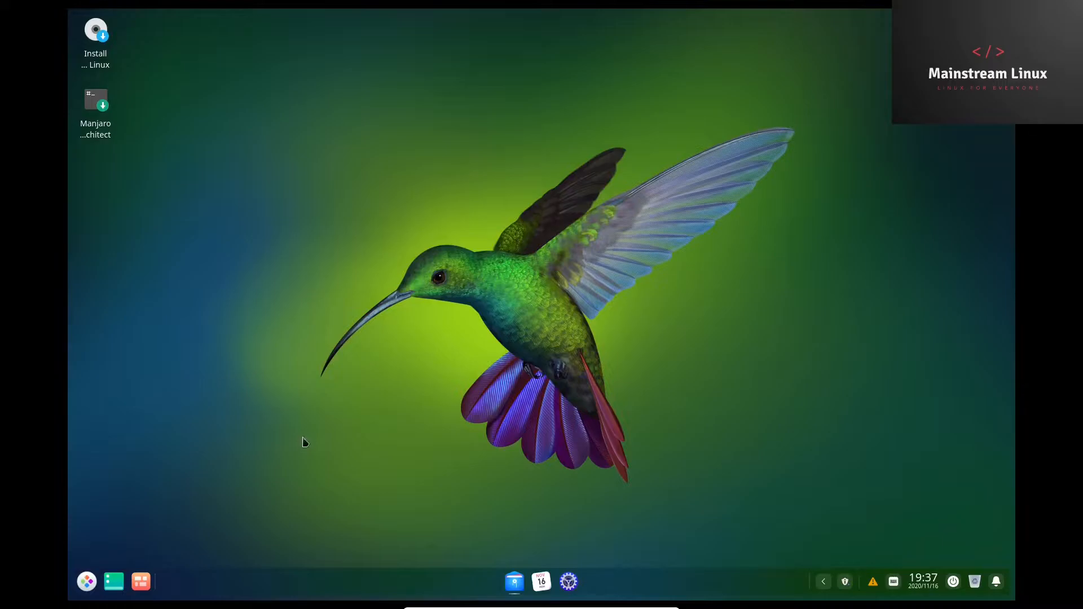
Send Text Editor and Terminal to the dock, open and close Text Editor, then launch Terminal.
{"action": "left_click", "coordinate": [85, 581]}
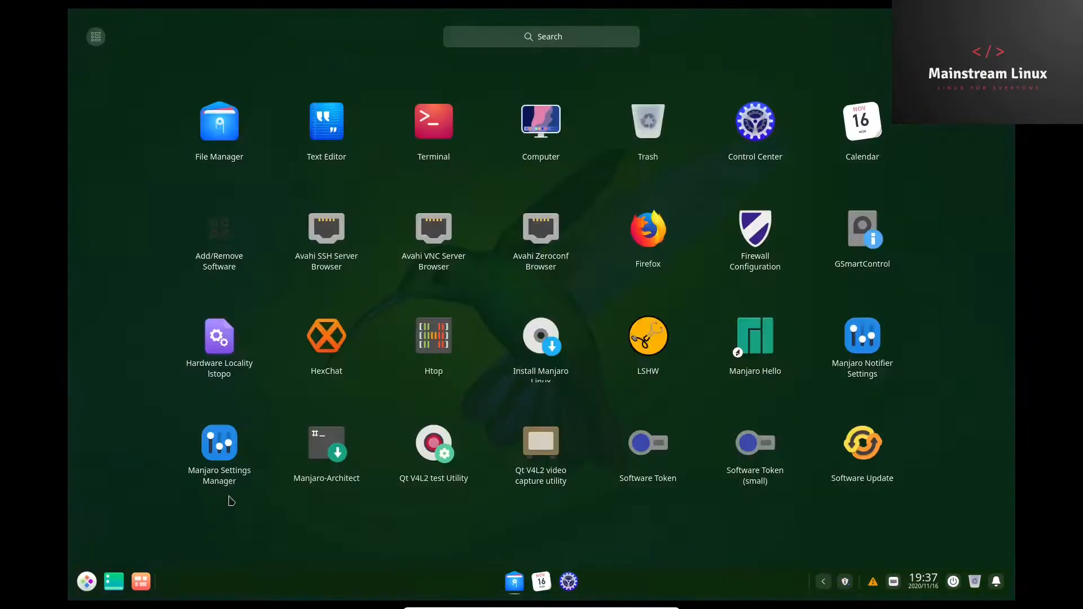
{"action": "right_click", "coordinate": [325, 123]}
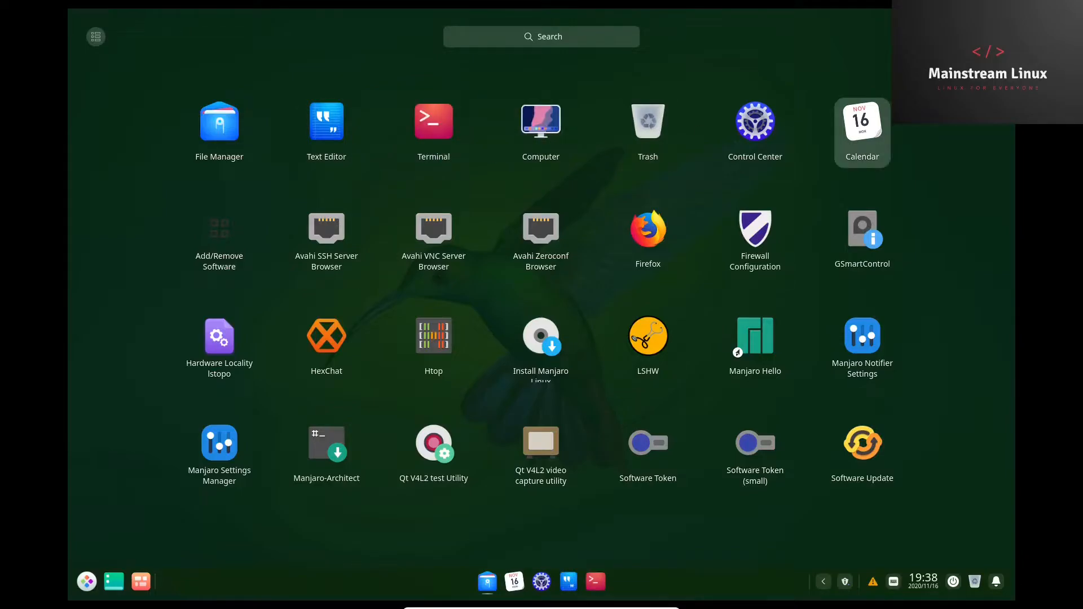
{"action": "left_click", "coordinate": [568, 582]}
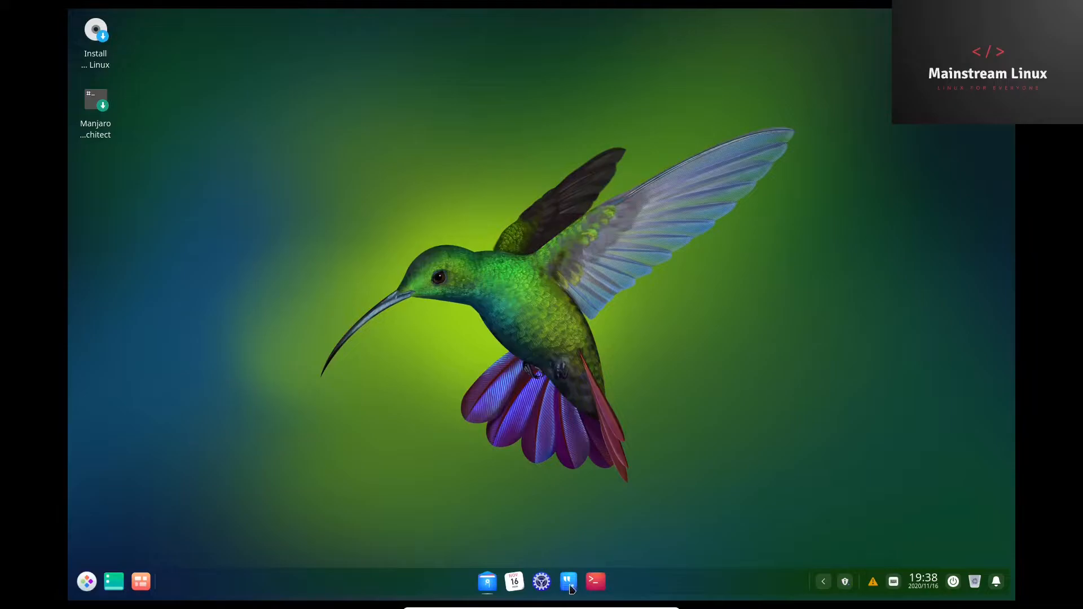
{"action": "left_click", "coordinate": [569, 581]}
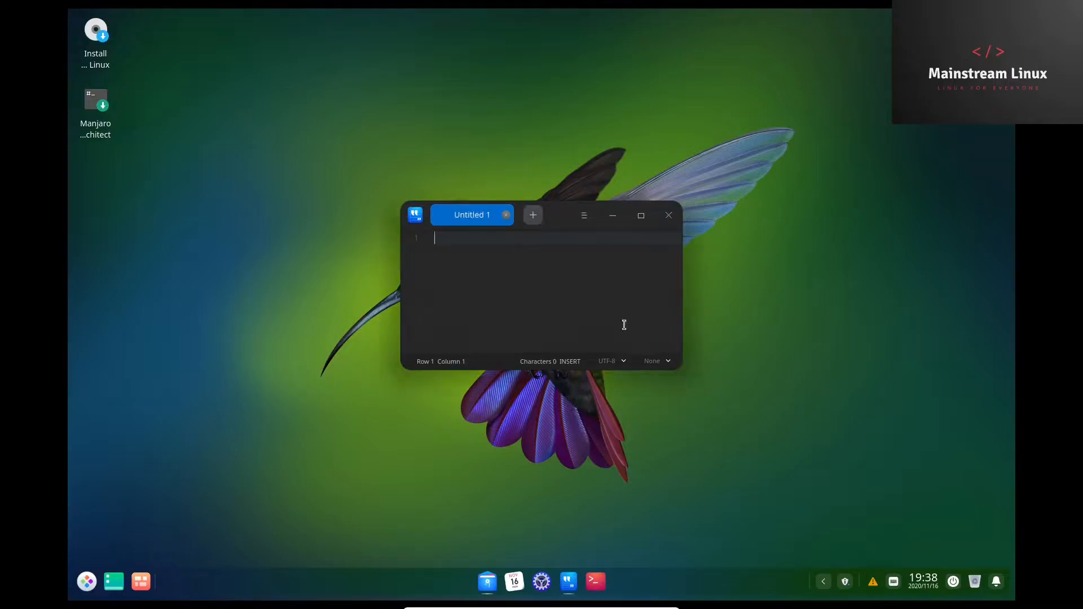
{"action": "left_click", "coordinate": [668, 215]}
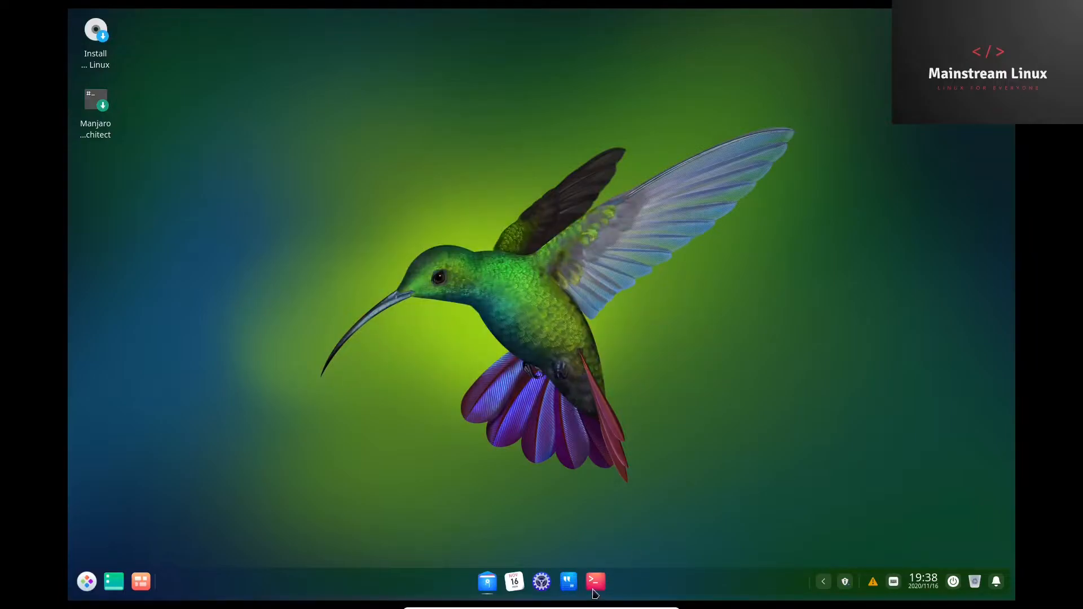
{"action": "left_click", "coordinate": [594, 581]}
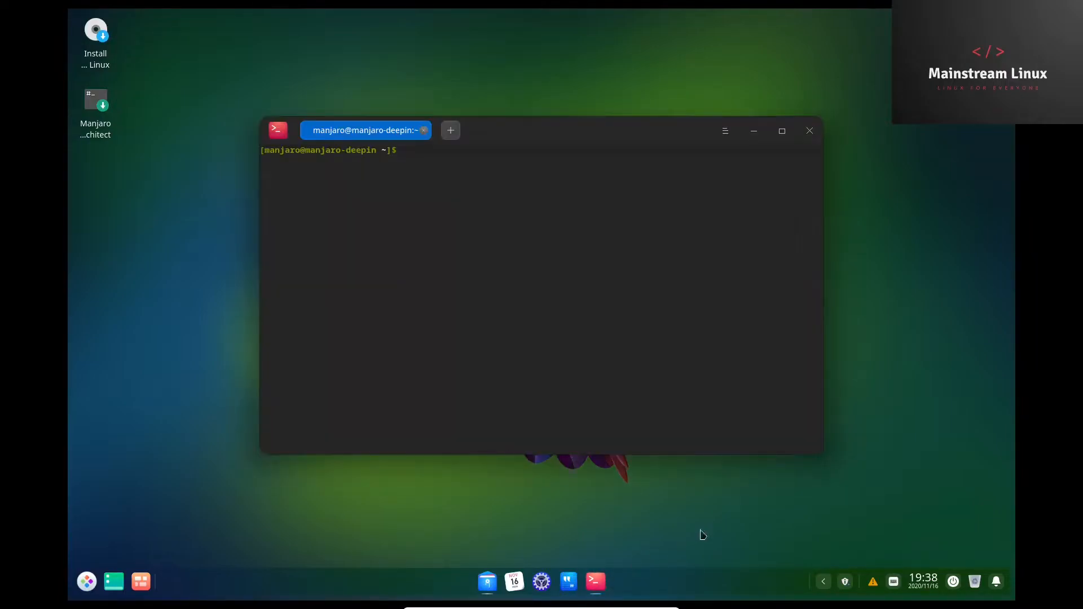
Run htop to see memory use (about 812M of 1.94G), then close the terminal.
{"action": "left_click_drag", "start_coordinate": [823, 451], "coordinate": [837, 491]}
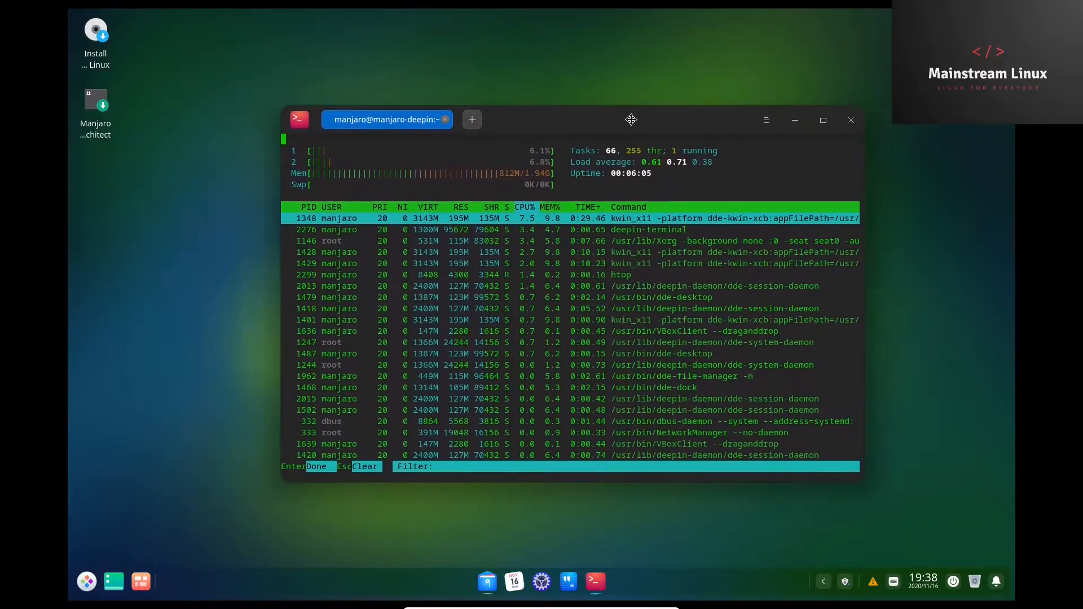
{"action": "left_click_drag", "start_coordinate": [631, 119], "coordinate": [588, 101]}
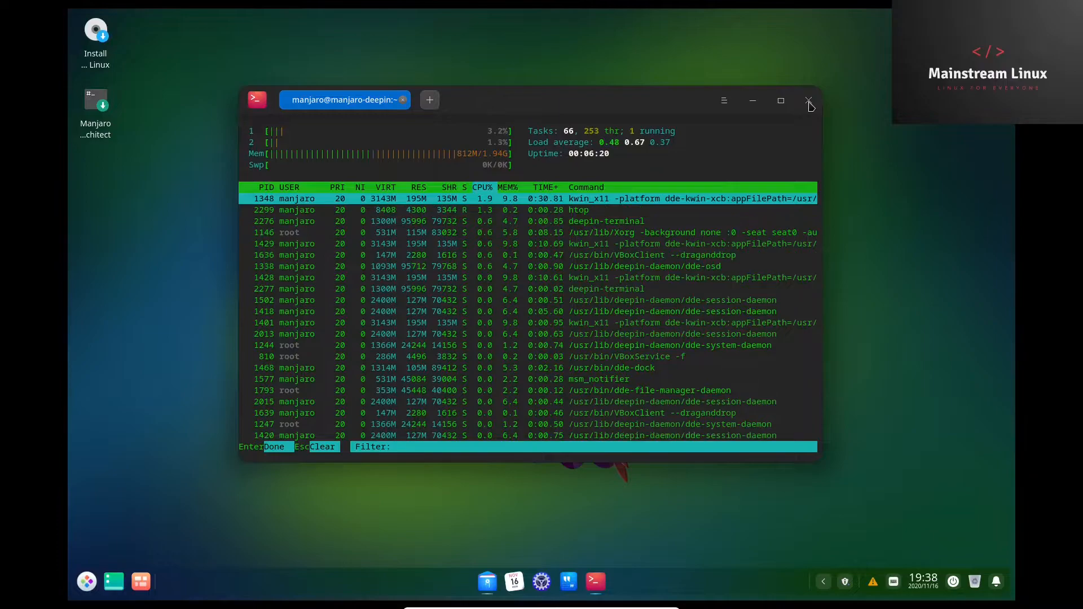
{"action": "left_click", "coordinate": [808, 100]}
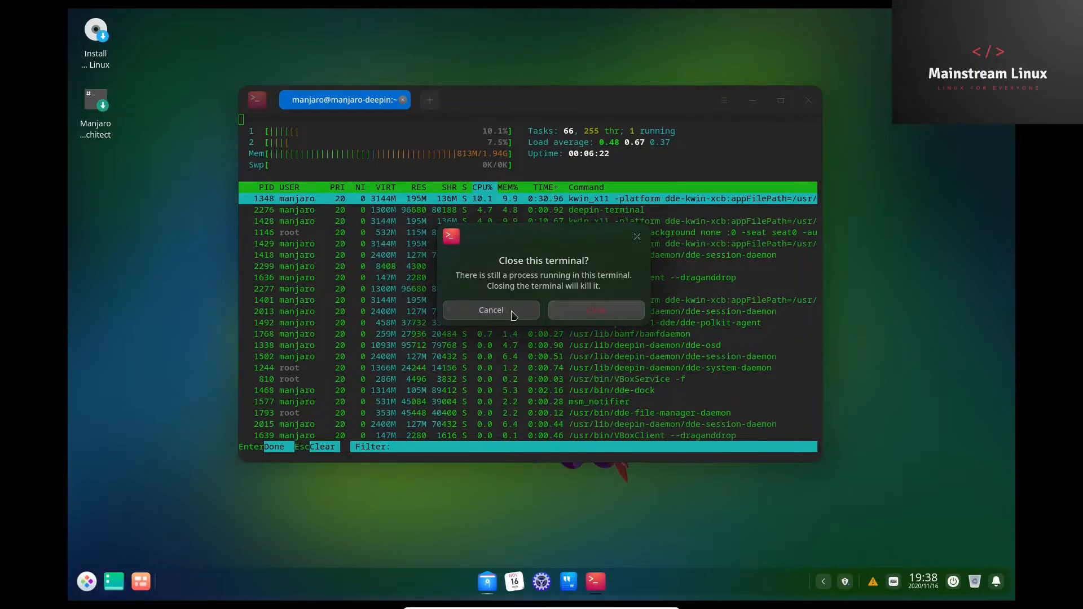
{"action": "left_click", "coordinate": [594, 310]}
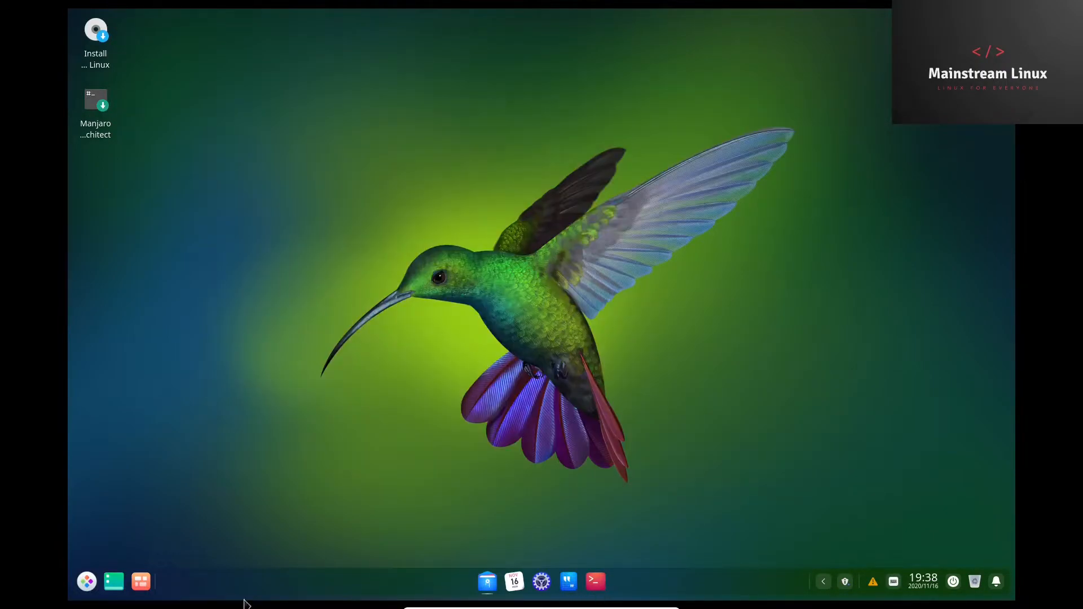
{"action": "left_click", "coordinate": [86, 581]}
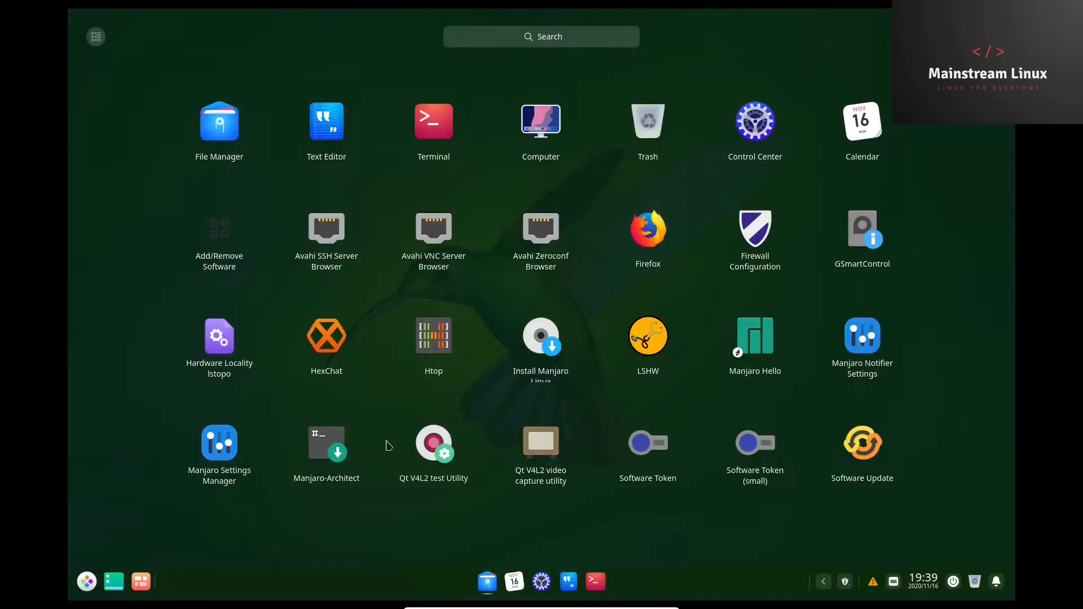
Send Firefox to the dock, launch it, then quit it, closing its tabs.
{"action": "right_click", "coordinate": [648, 228]}
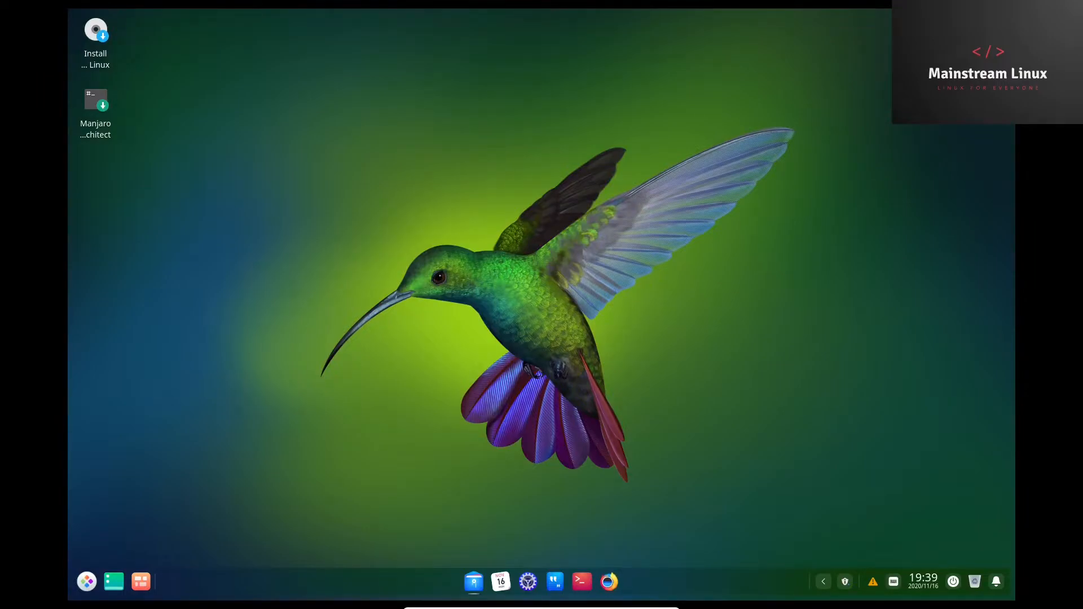
{"action": "left_click", "coordinate": [607, 581]}
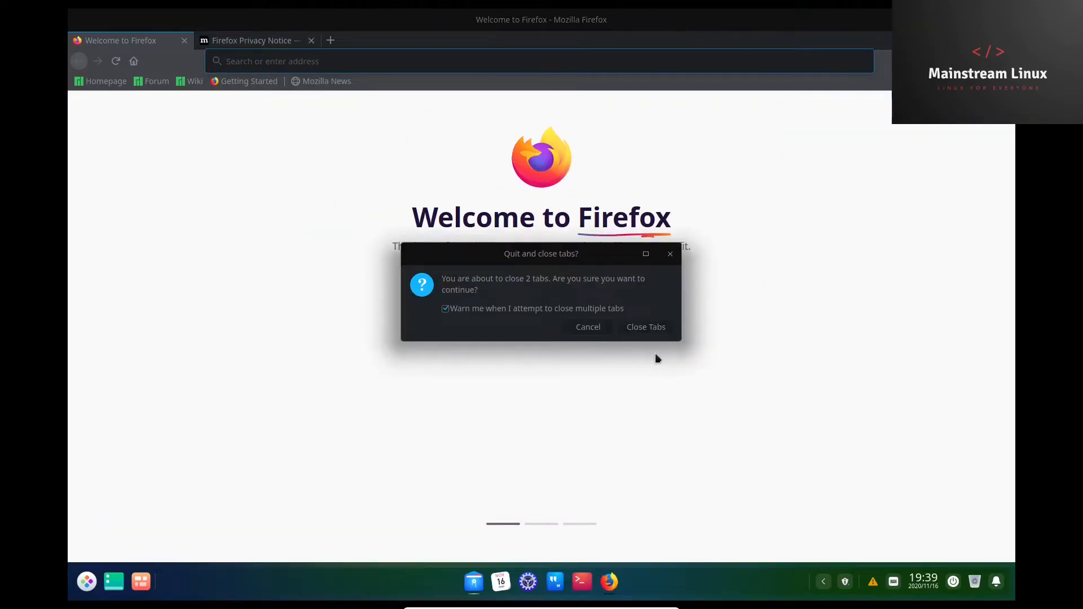
{"action": "left_click", "coordinate": [644, 327]}
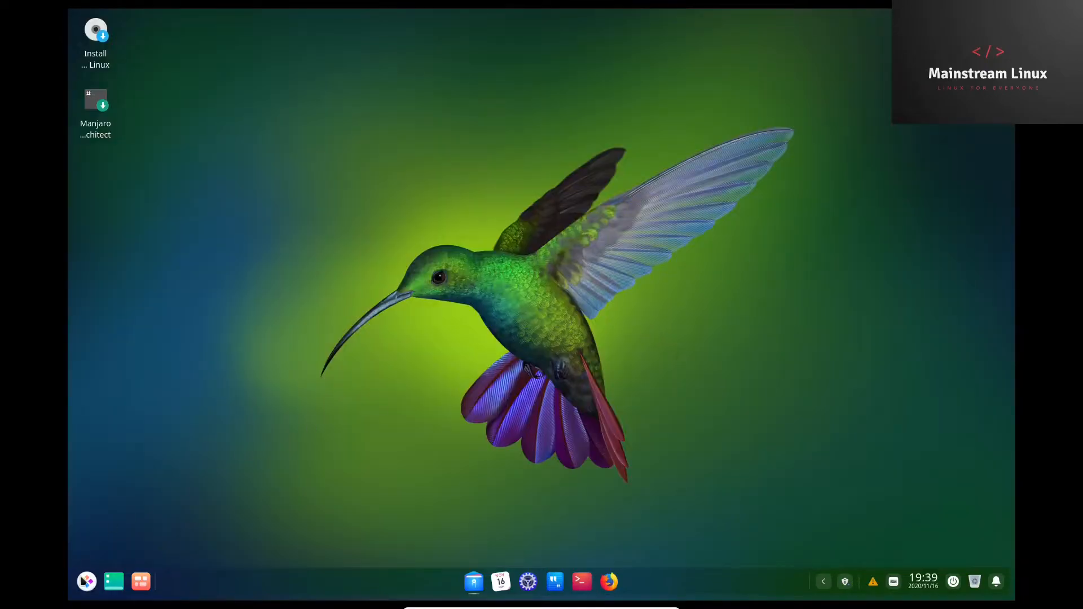
{"action": "left_click", "coordinate": [86, 581]}
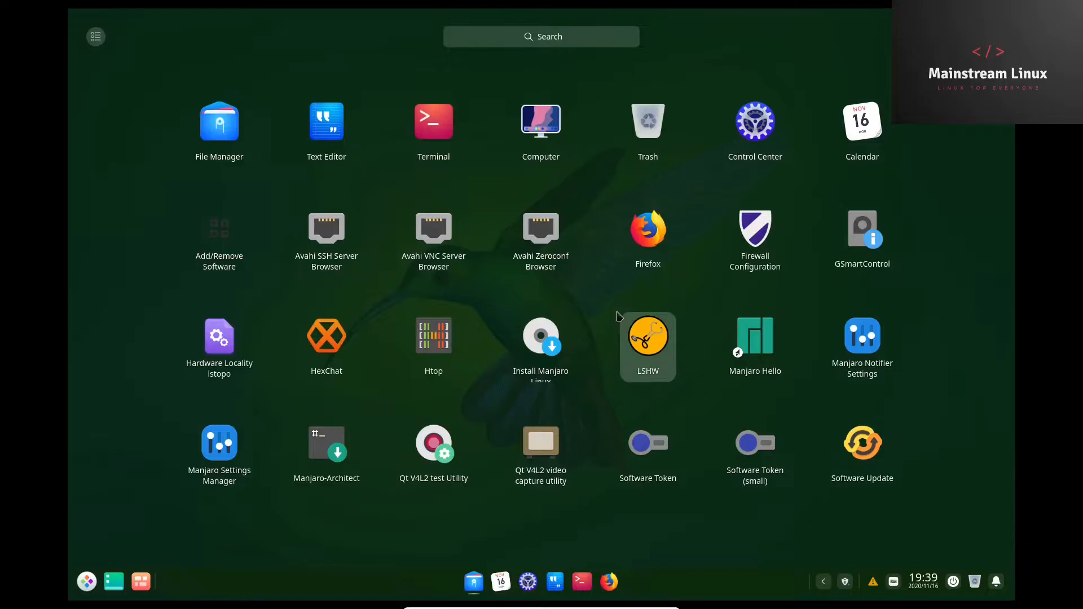
{"action": "mouse_move", "coordinate": [609, 312]}
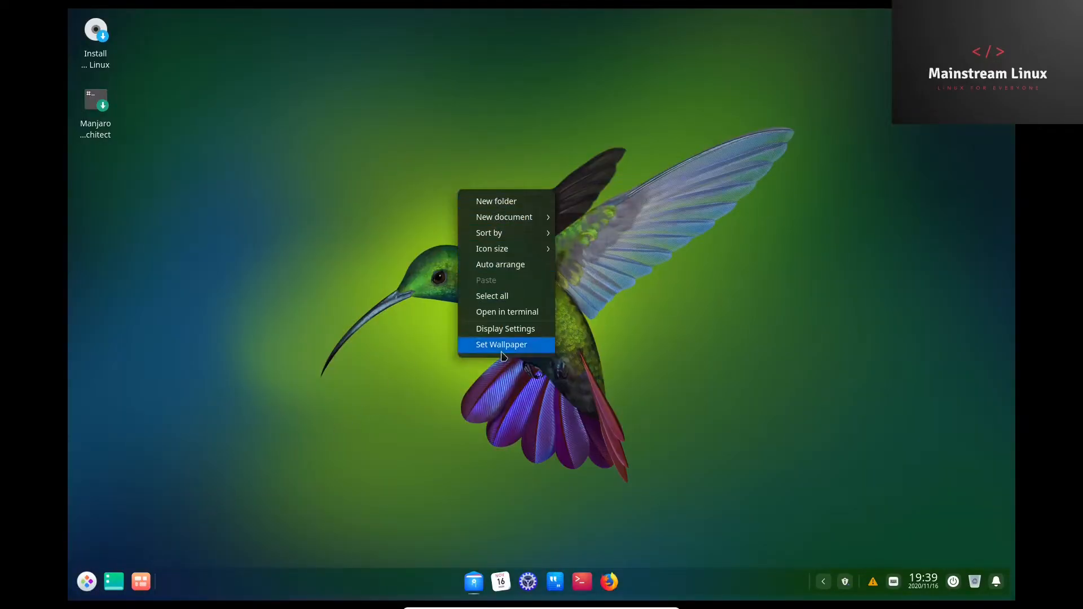
Preview the aerial beach wallpaper, apply the whale illustration, then collapse the tray icons.
{"action": "left_click", "coordinate": [501, 344]}
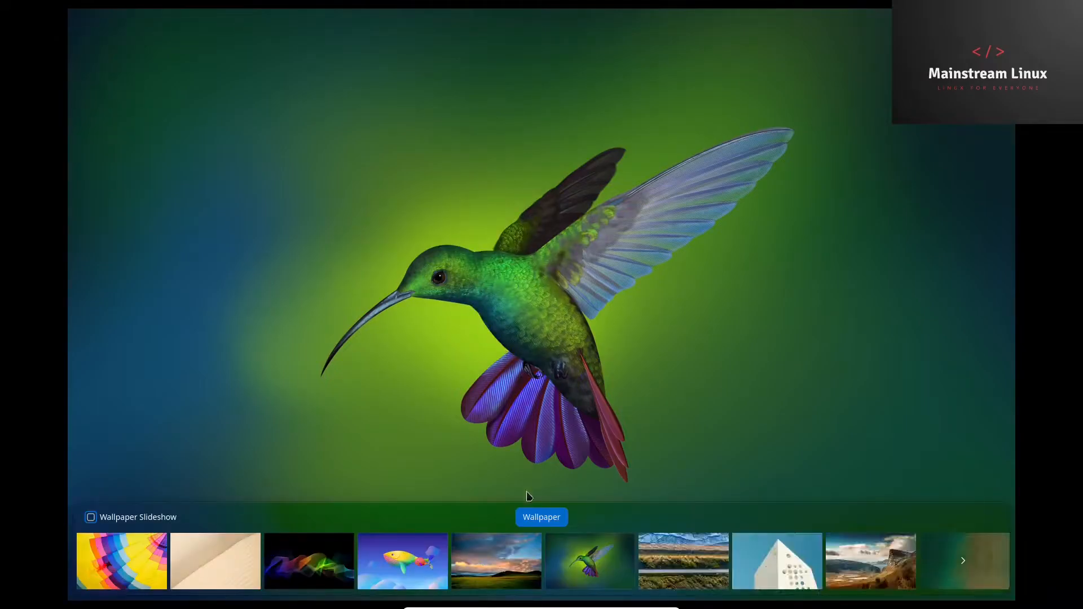
{"action": "scroll", "scroll_direction": "right", "scroll_amount": 3}
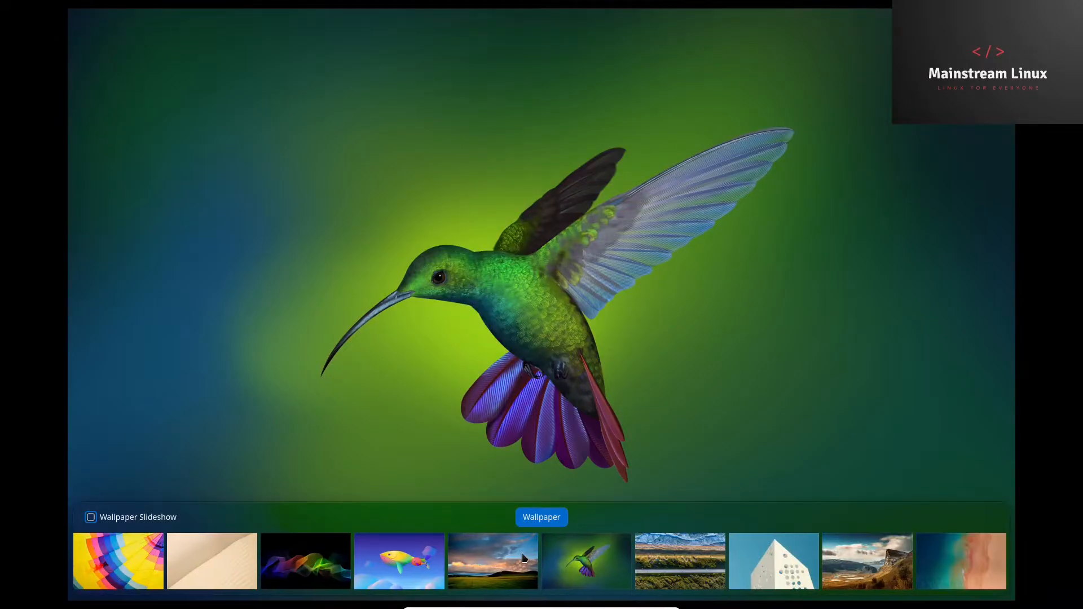
{"action": "left_click", "coordinate": [960, 560]}
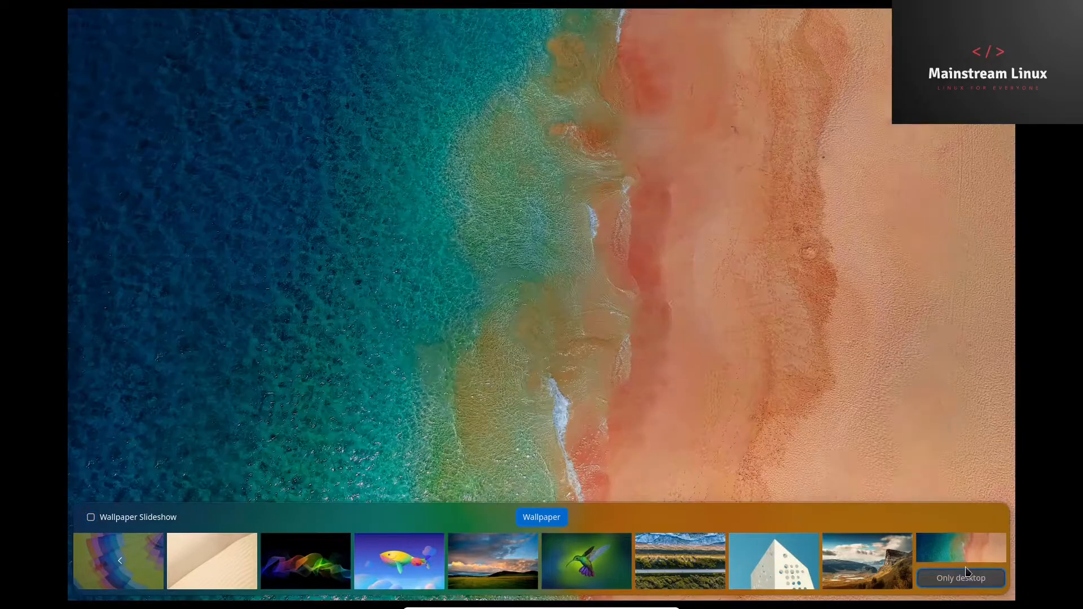
{"action": "left_click", "coordinate": [960, 577]}
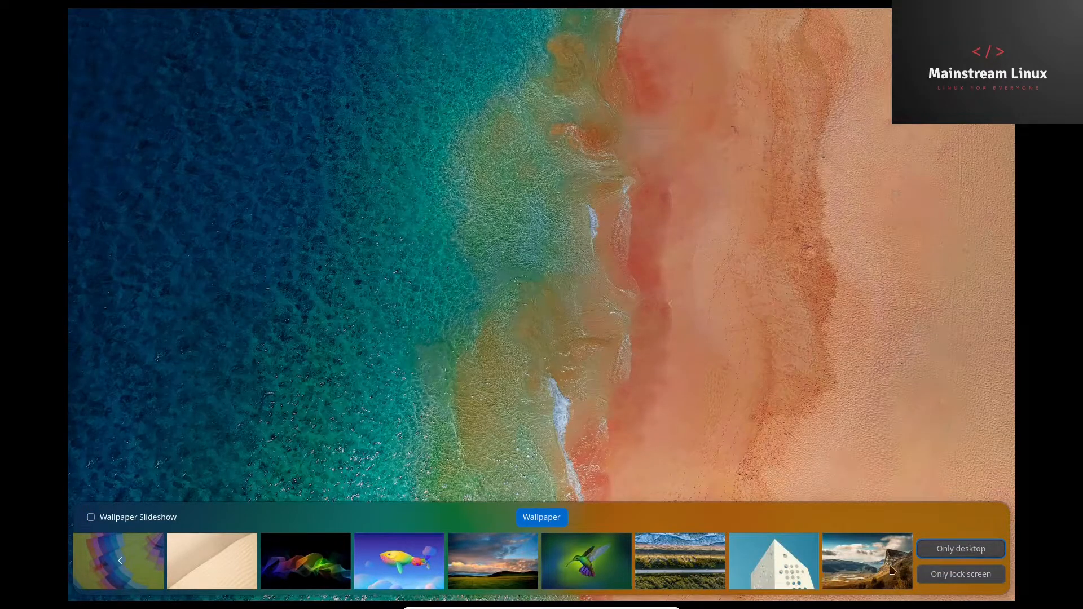
{"action": "left_click", "coordinate": [399, 561]}
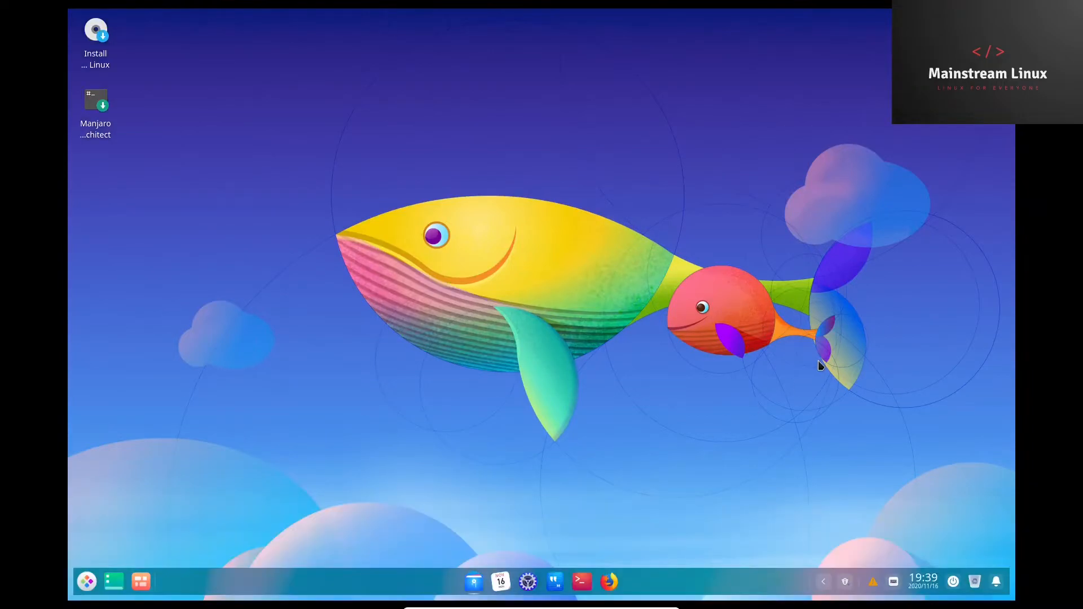
{"action": "mouse_move", "coordinate": [803, 606]}
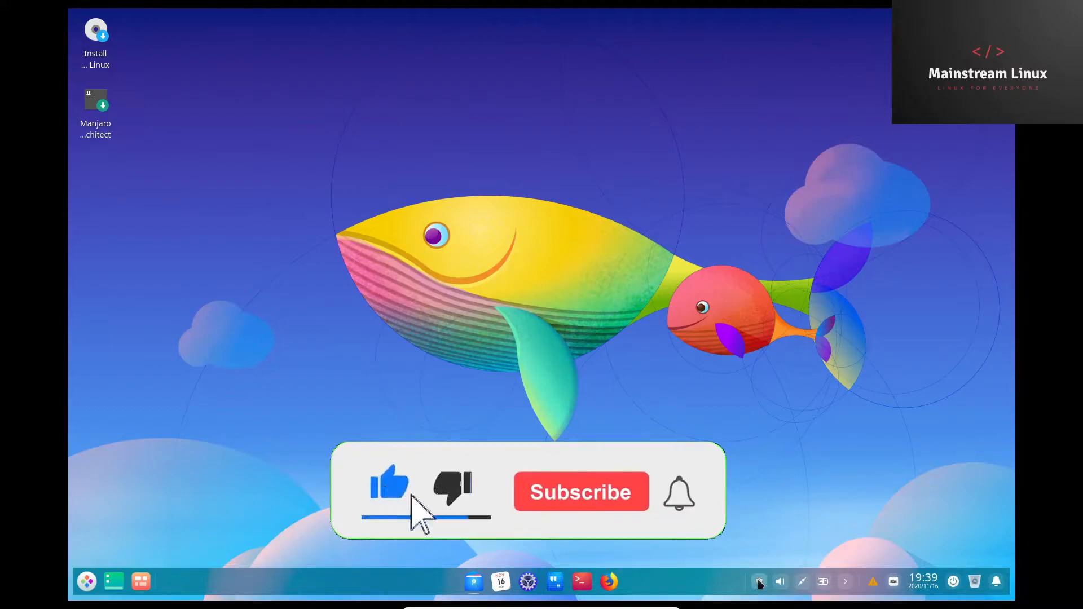
{"action": "left_click", "coordinate": [579, 492]}
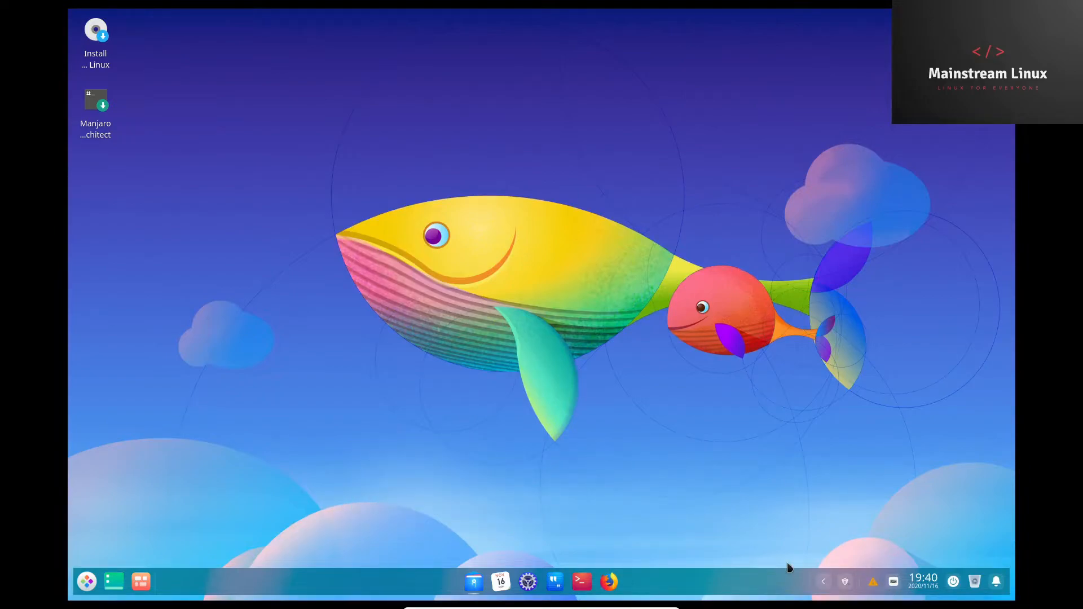
{"action": "mouse_move", "coordinate": [255, 593]}
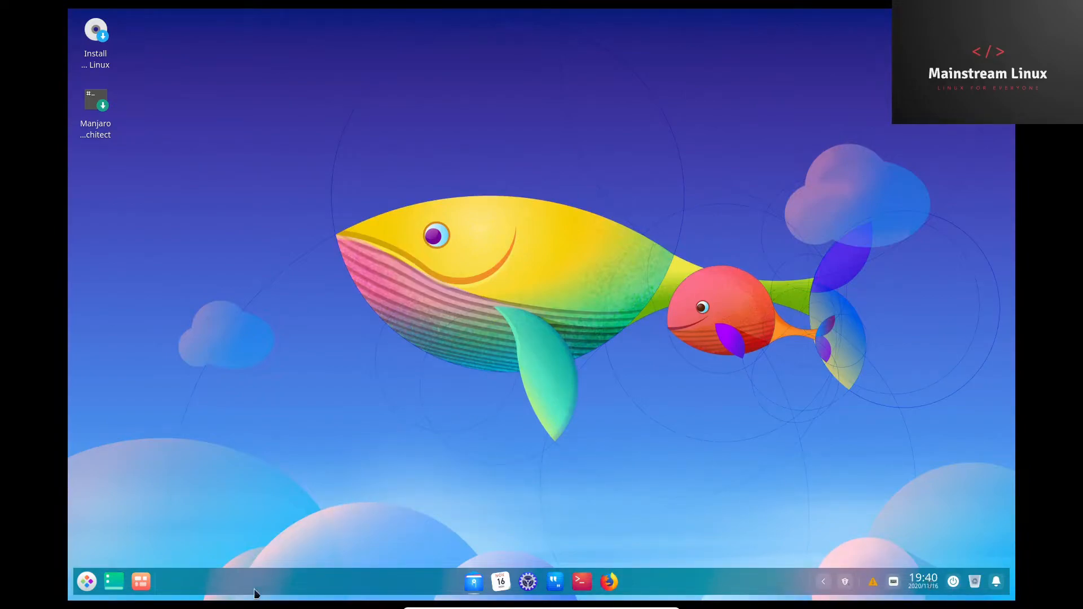
{"action": "mouse_move", "coordinate": [141, 581]}
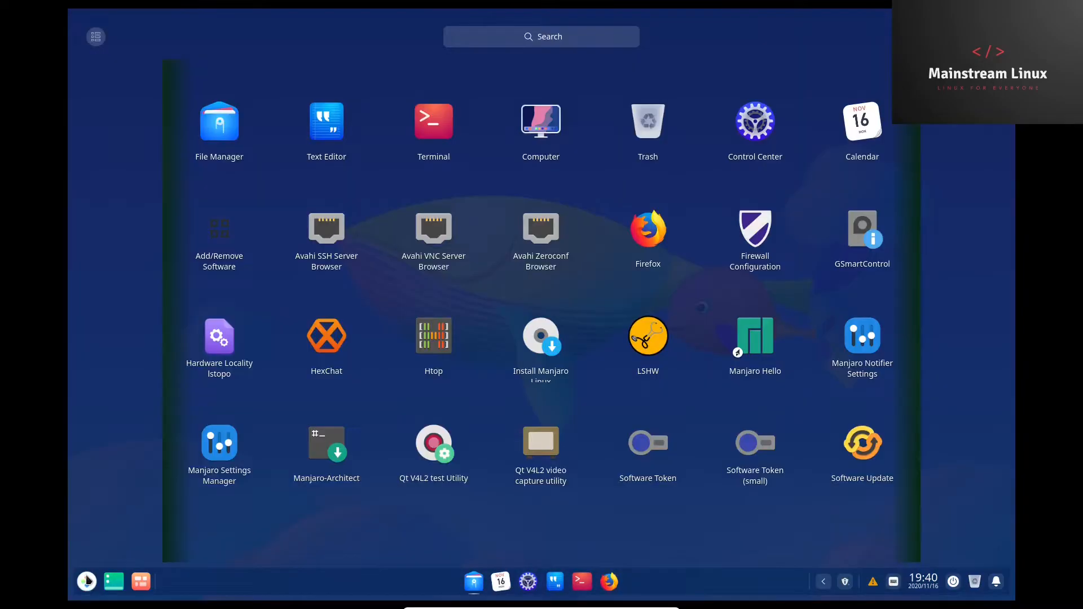
{"action": "mouse_move", "coordinate": [755, 239]}
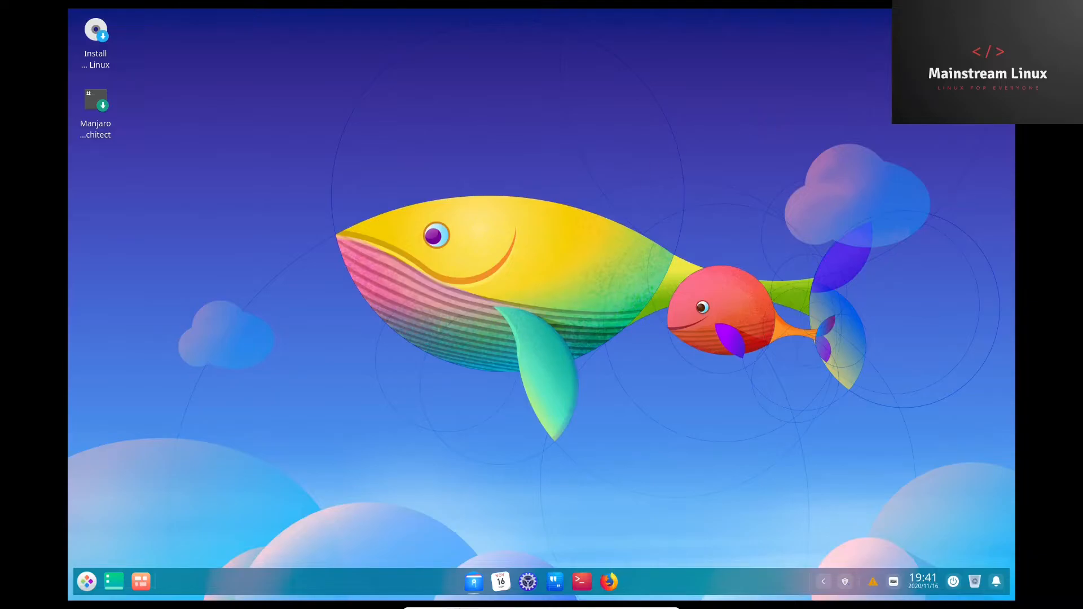
Leave the app grid by opening Control Center from the dock on its dark home page.
{"action": "left_click", "coordinate": [527, 582]}
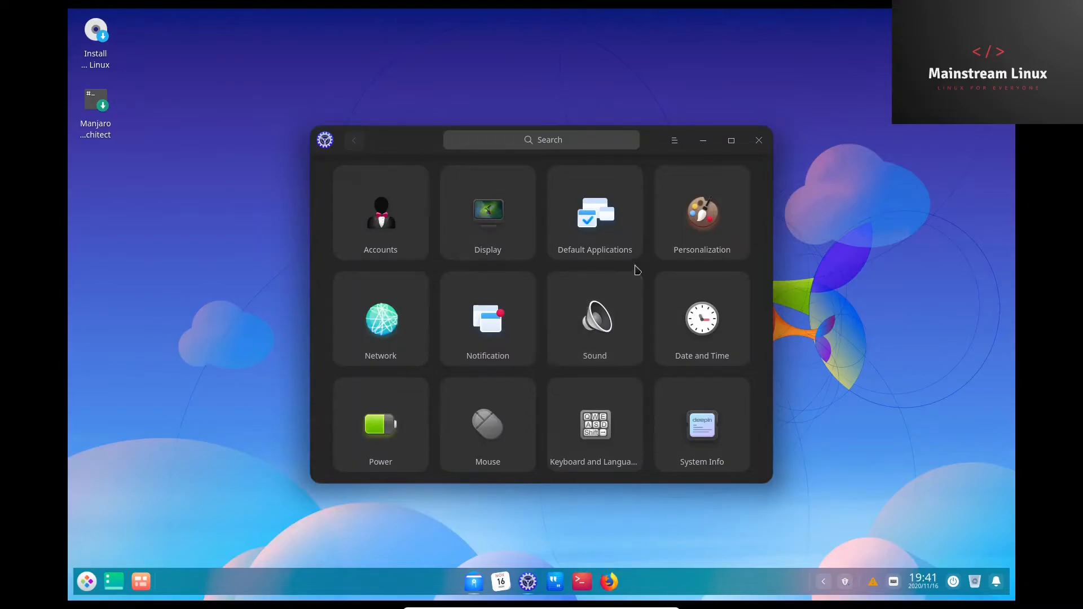
{"action": "mouse_move", "coordinate": [701, 429]}
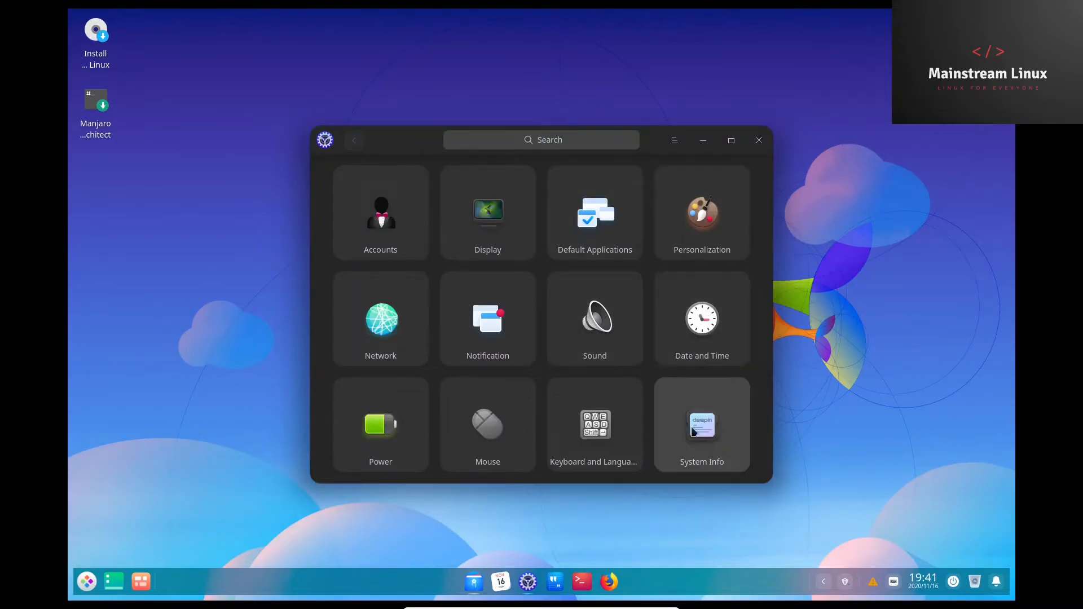
Browse System Info, Keyboard and Language, Mouse and Sound input, then open Notification settings.
{"action": "left_click", "coordinate": [702, 425]}
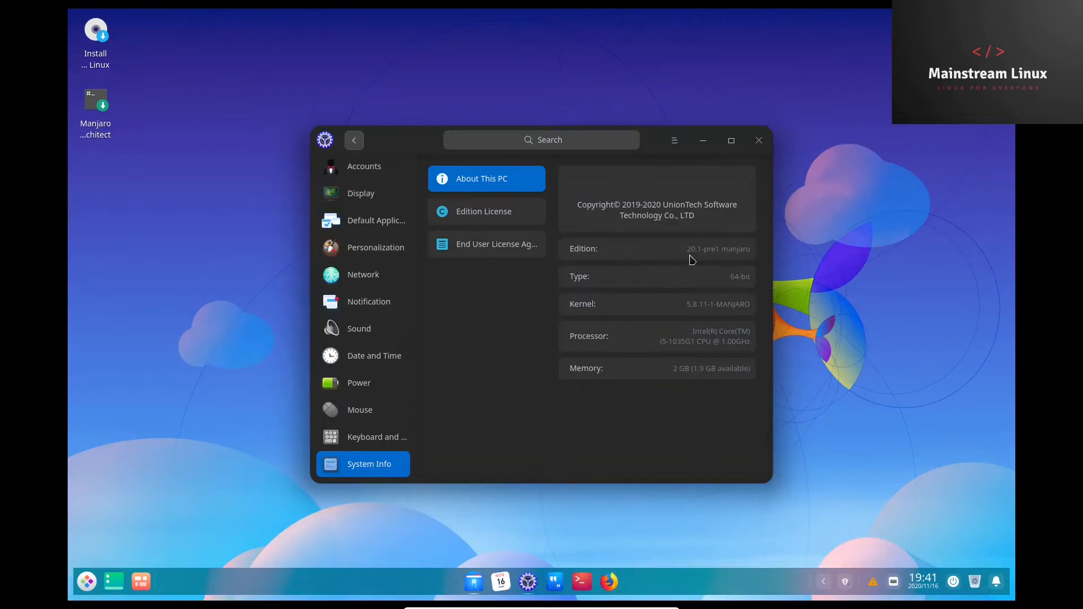
{"action": "mouse_move", "coordinate": [719, 258]}
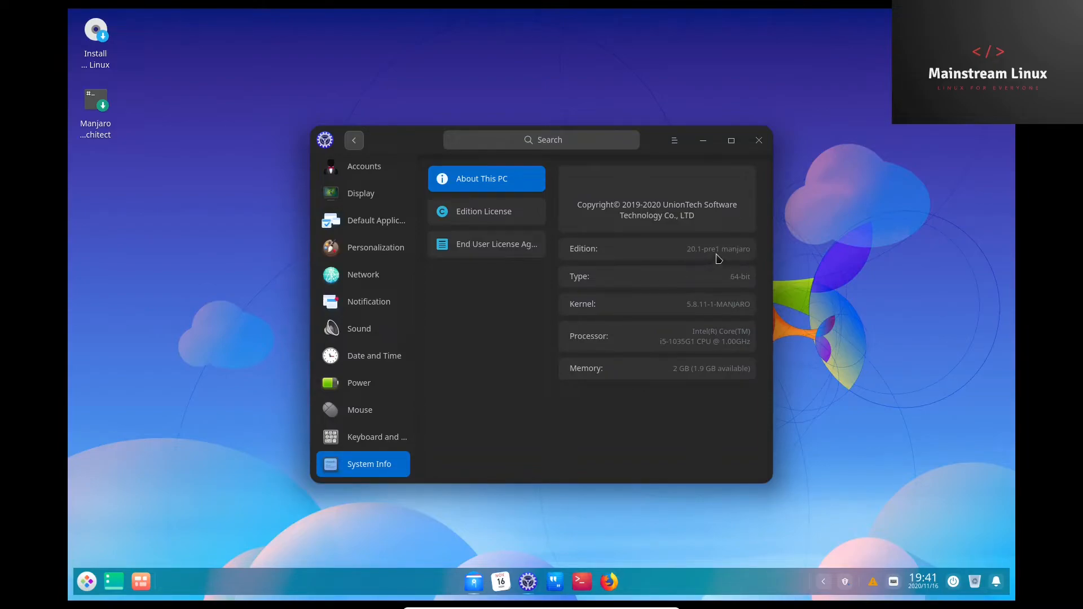
{"action": "mouse_move", "coordinate": [736, 280]}
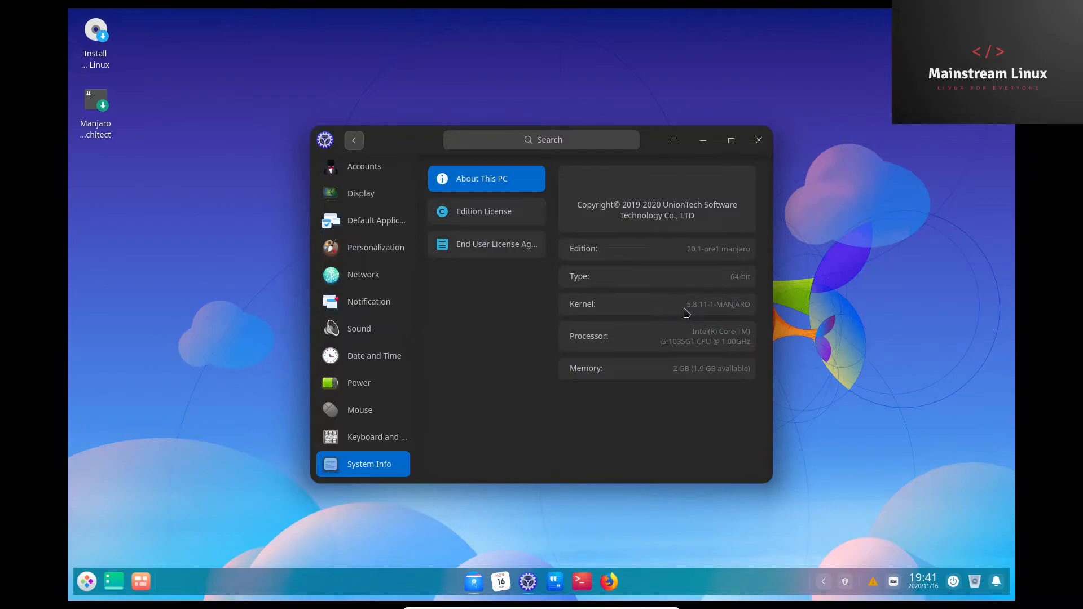
{"action": "mouse_move", "coordinate": [717, 313]}
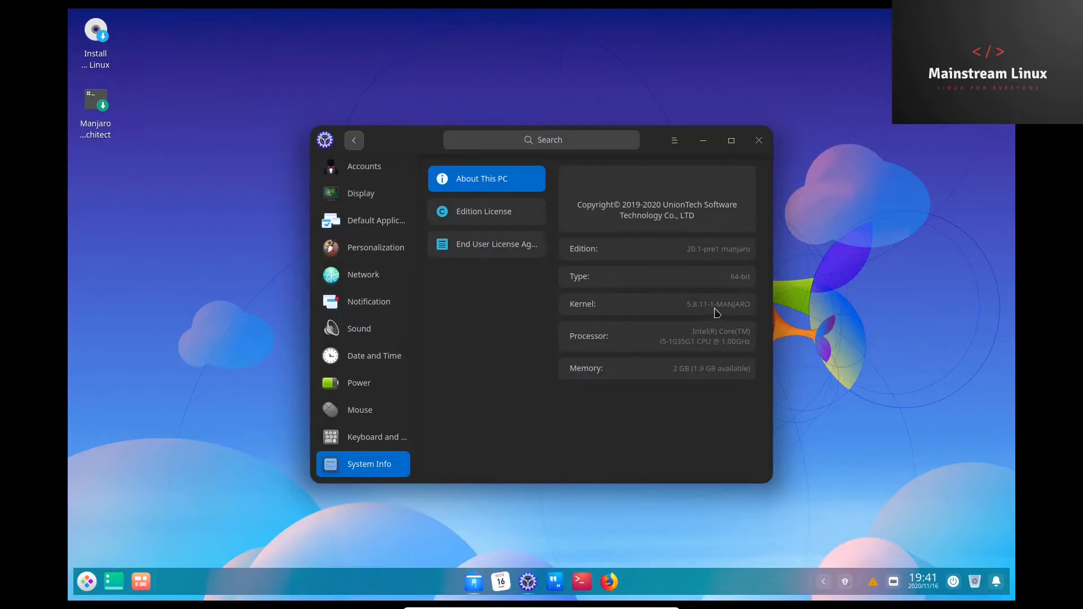
{"action": "mouse_move", "coordinate": [649, 343]}
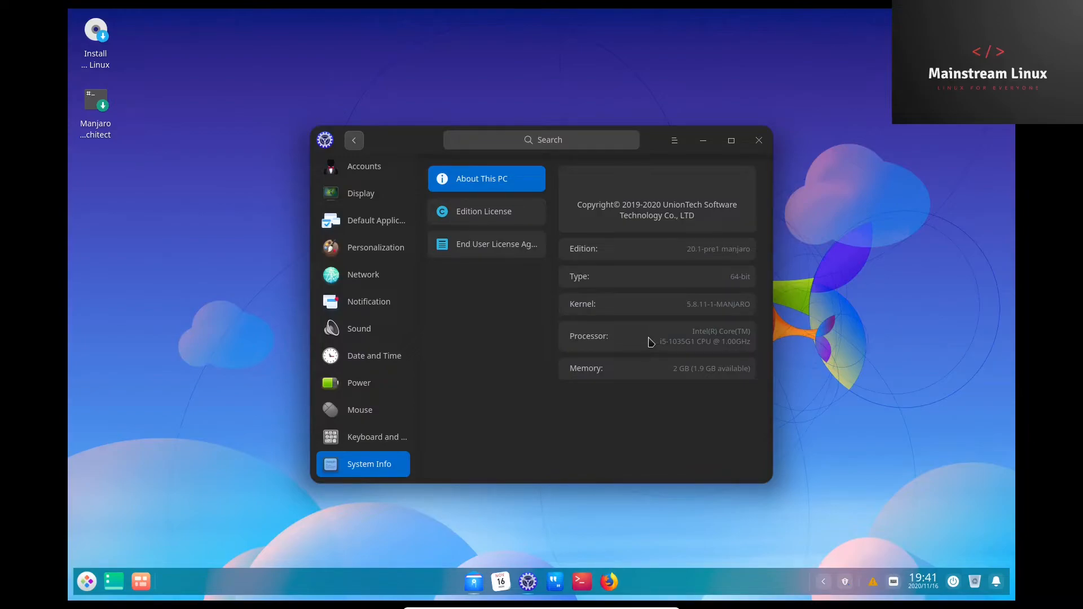
{"action": "mouse_move", "coordinate": [669, 374]}
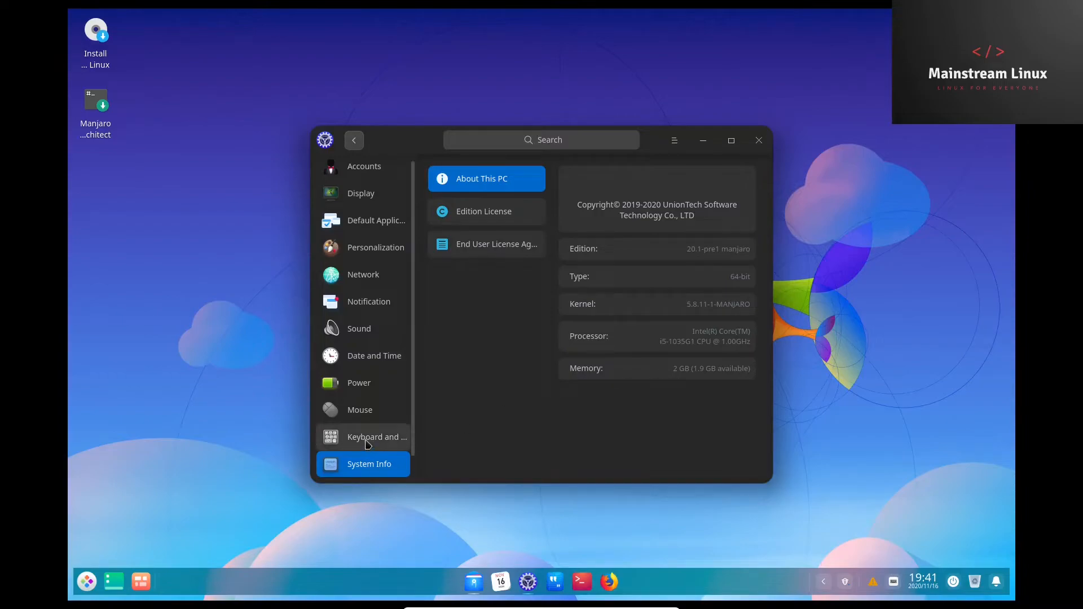
{"action": "left_click", "coordinate": [363, 437]}
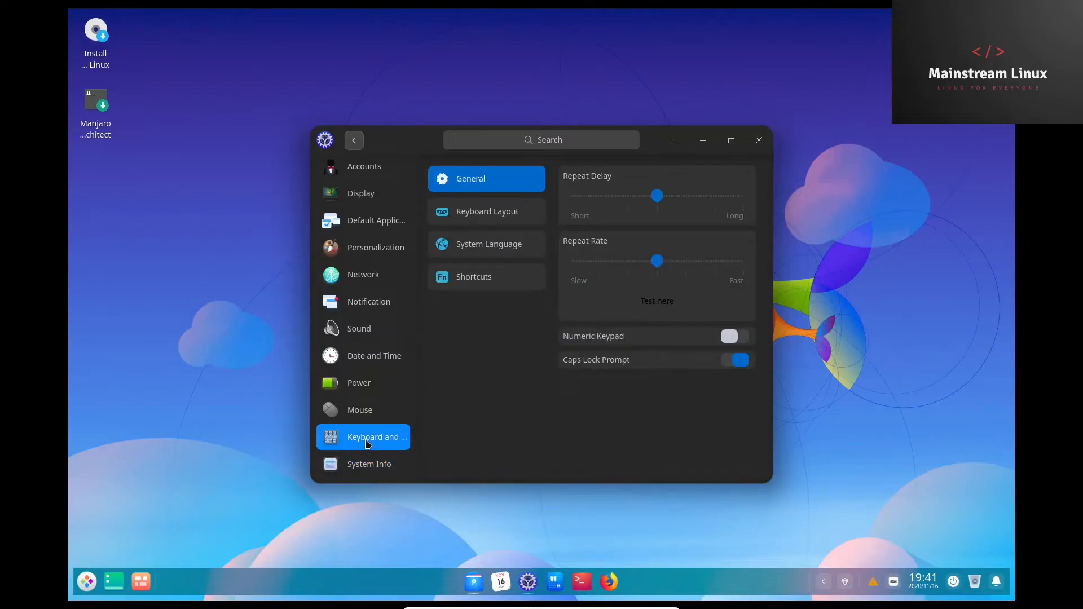
{"action": "mouse_move", "coordinate": [367, 412]}
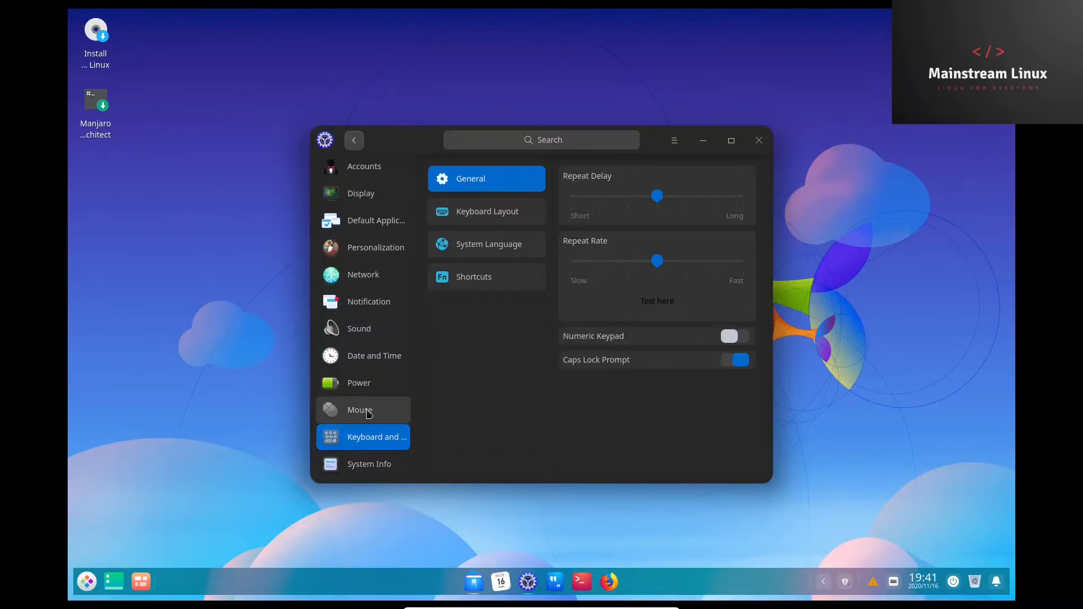
{"action": "left_click", "coordinate": [360, 410]}
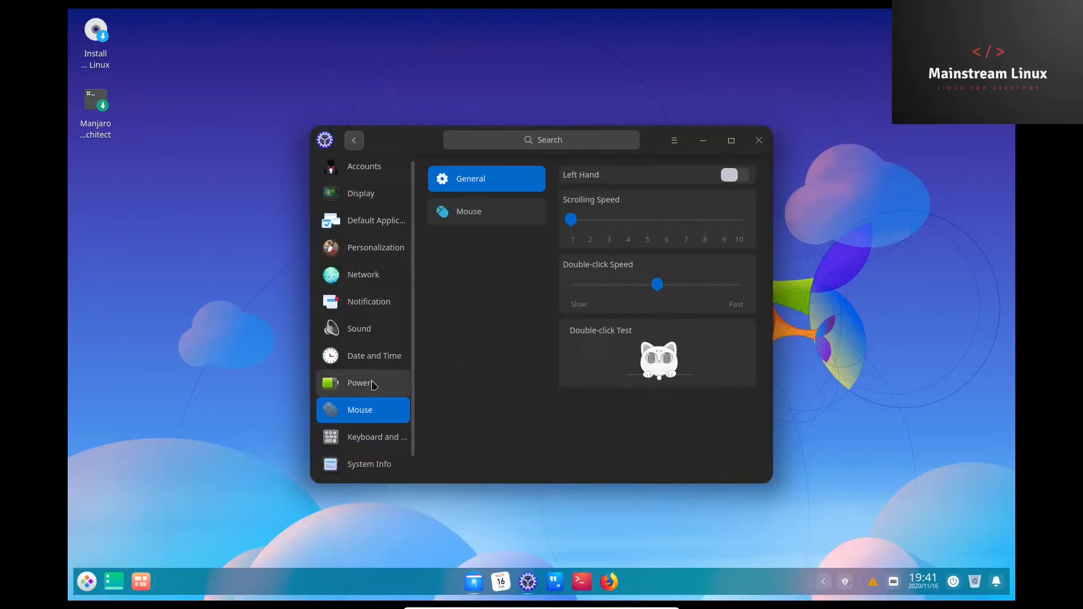
{"action": "left_click", "coordinate": [359, 329]}
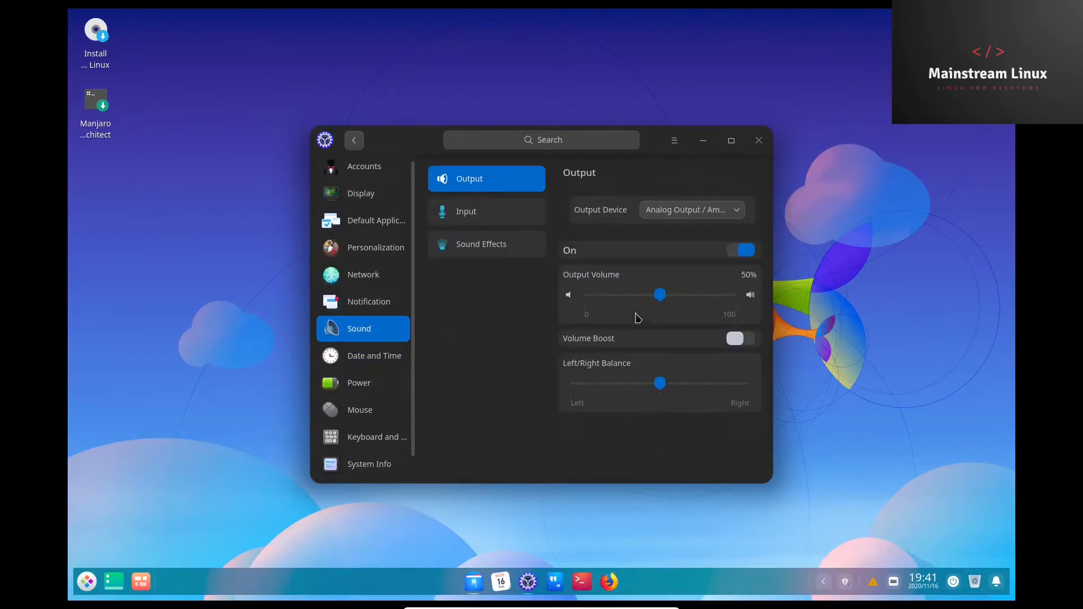
{"action": "left_click", "coordinate": [486, 212]}
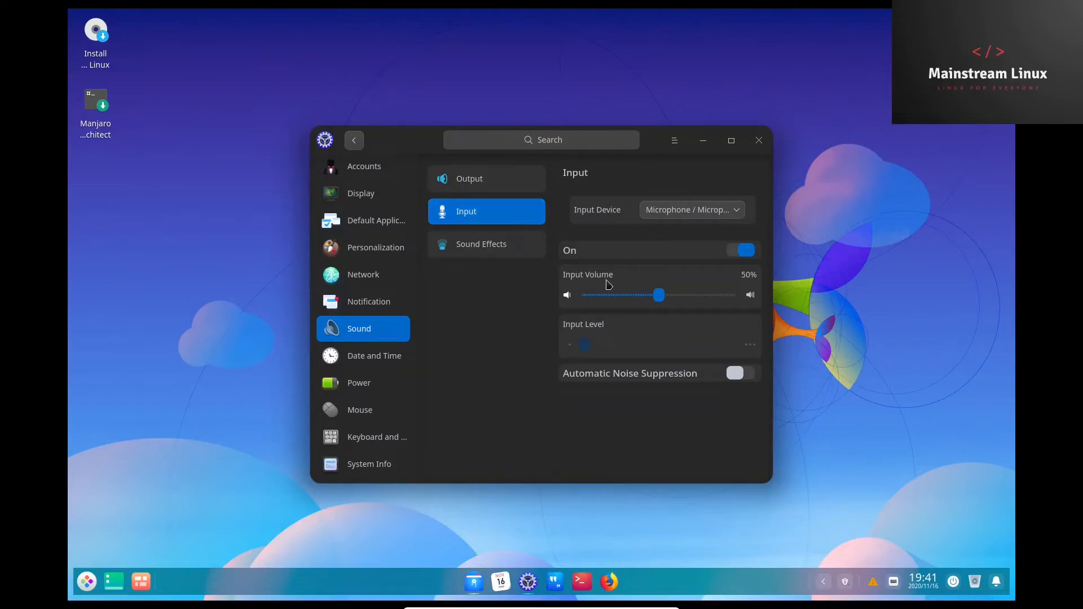
{"action": "mouse_move", "coordinate": [639, 304]}
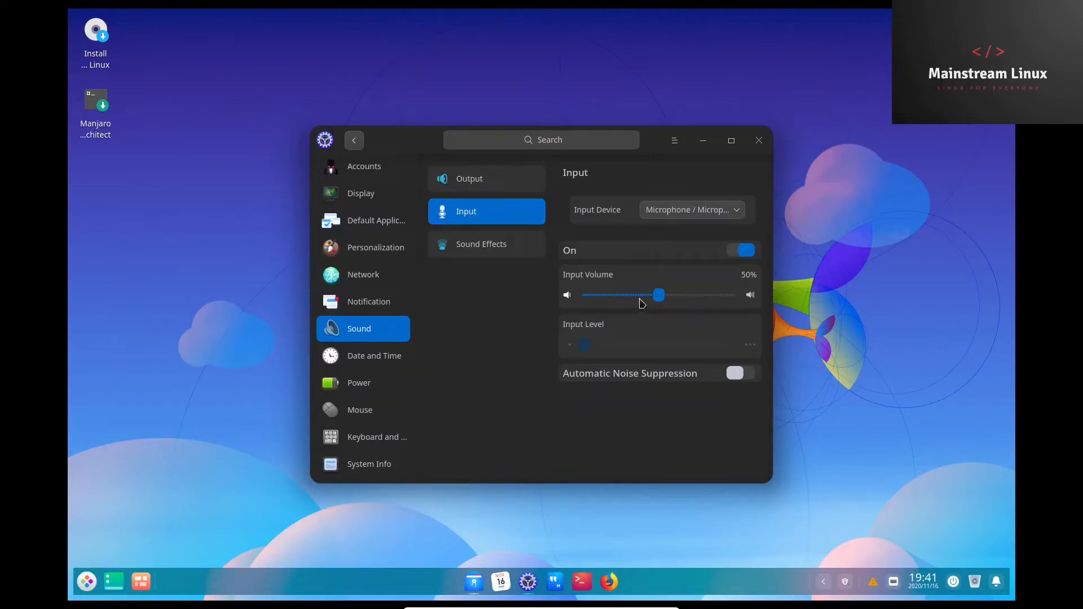
{"action": "mouse_move", "coordinate": [502, 291]}
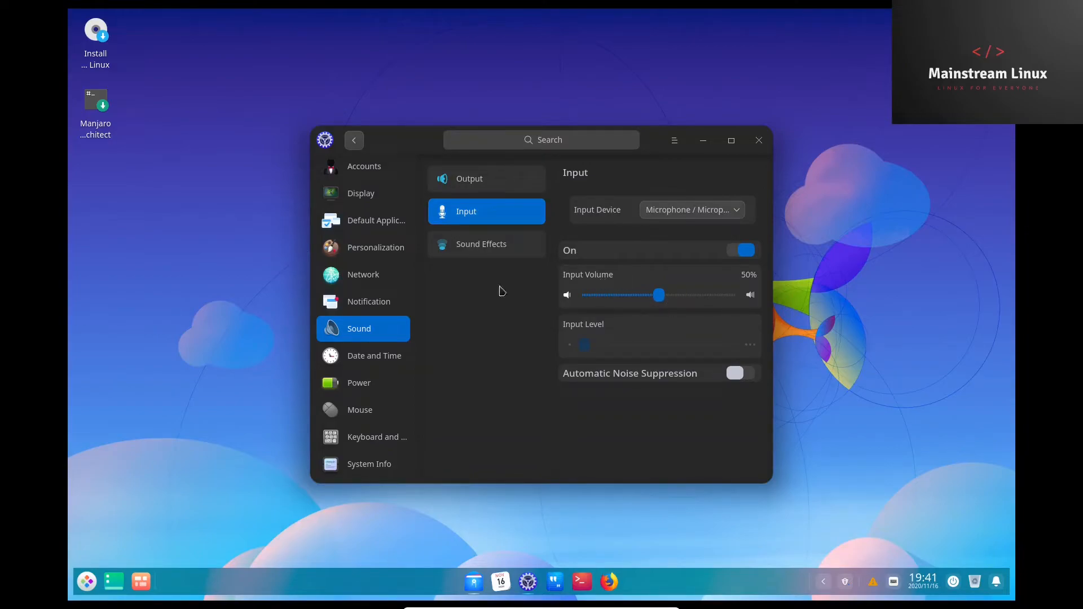
{"action": "left_click", "coordinate": [368, 302]}
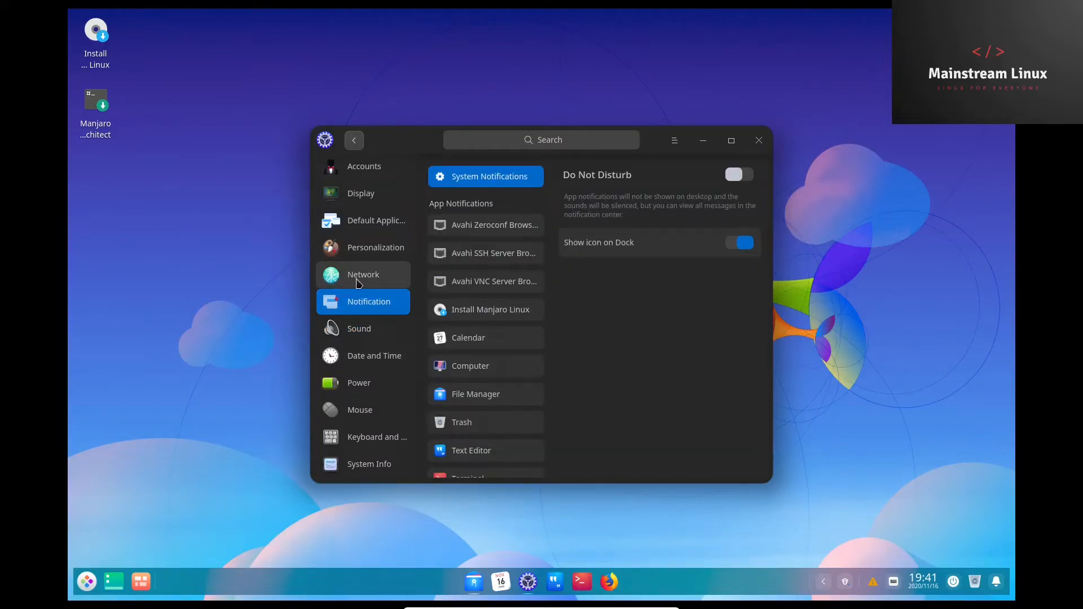
In Personalization, preview green, orange, purple and other accent colours, ending on teal.
{"action": "left_click", "coordinate": [375, 247]}
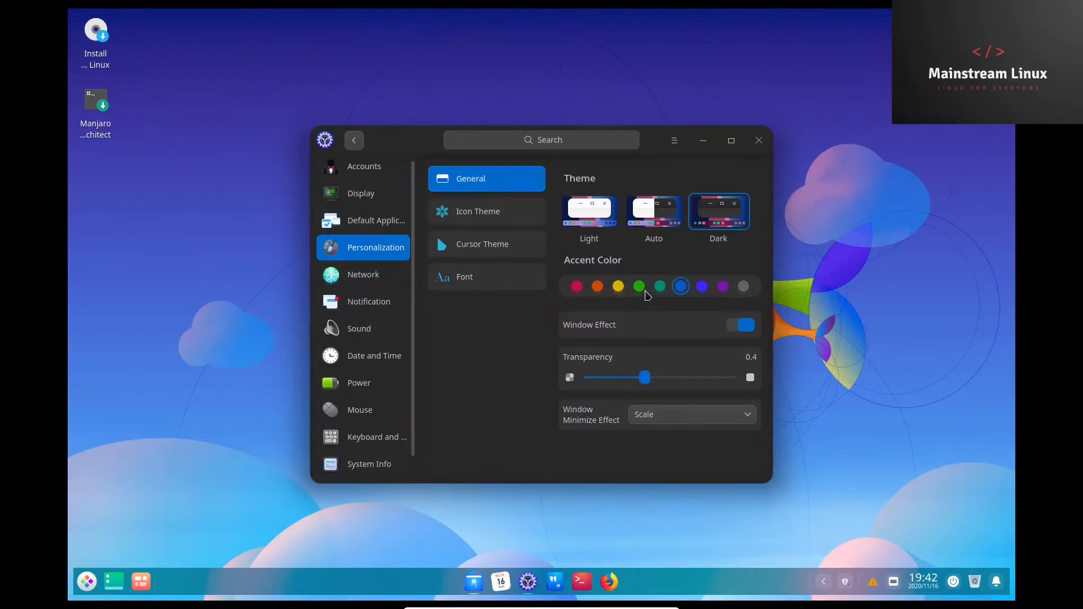
{"action": "left_click", "coordinate": [638, 286]}
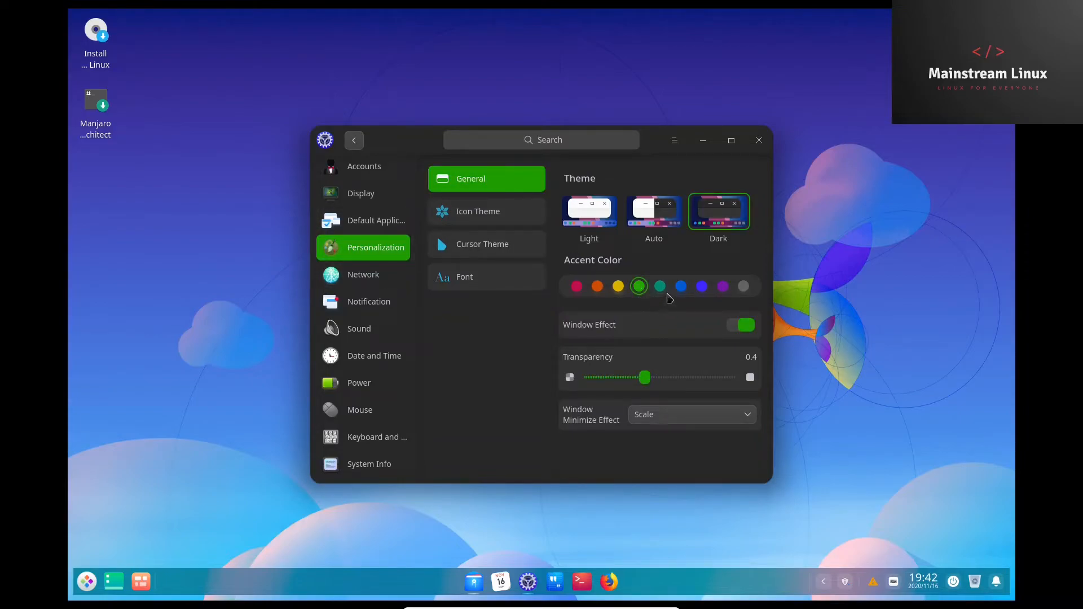
{"action": "left_click", "coordinate": [659, 286]}
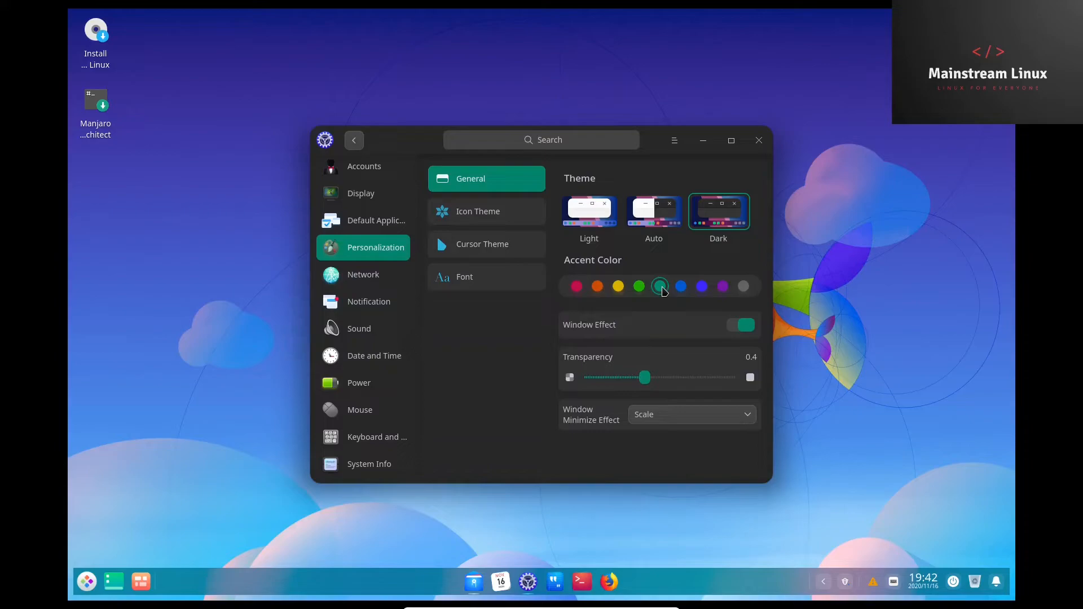
{"action": "left_click", "coordinate": [597, 286]}
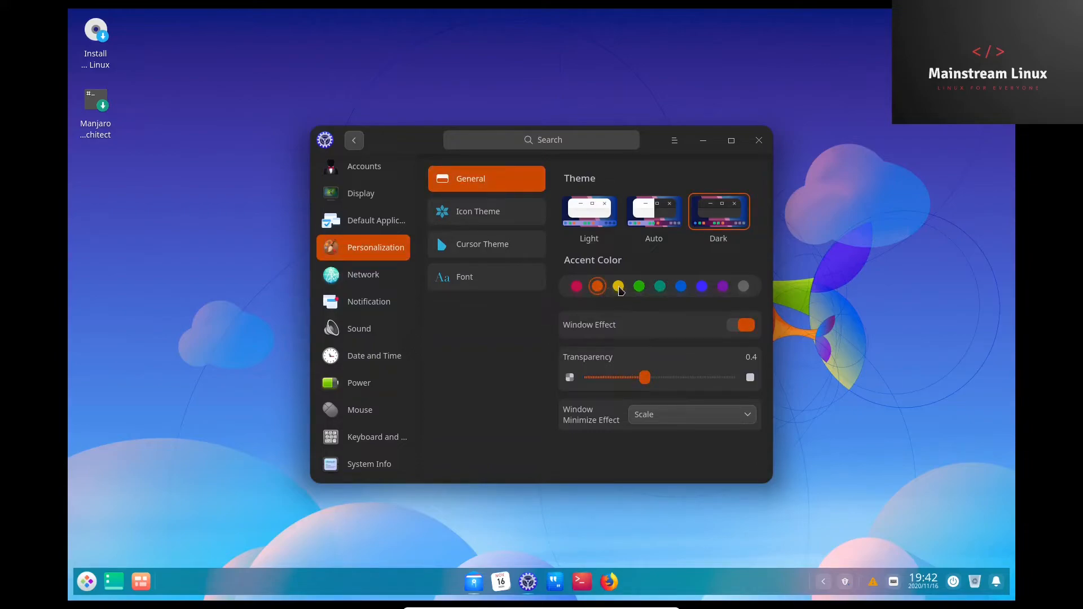
{"action": "left_click", "coordinate": [575, 286]}
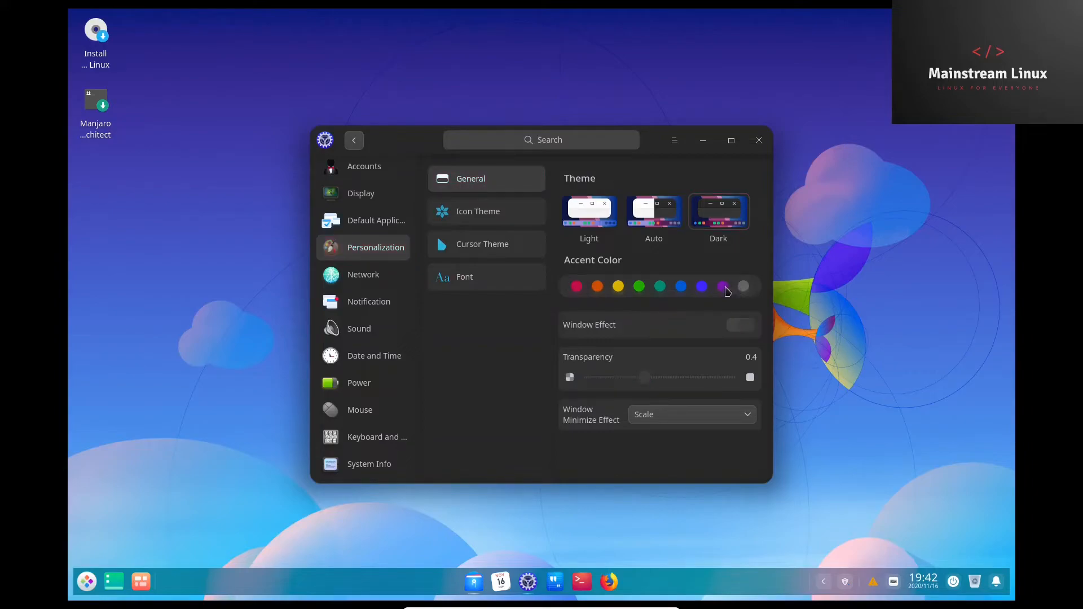
{"action": "left_click", "coordinate": [722, 286]}
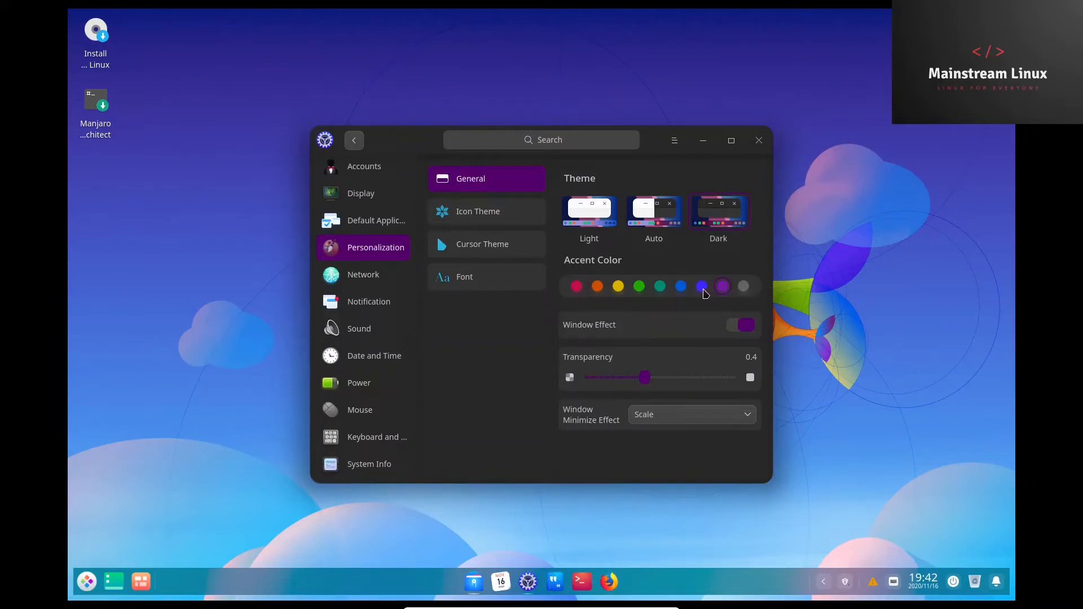
{"action": "left_click", "coordinate": [659, 286]}
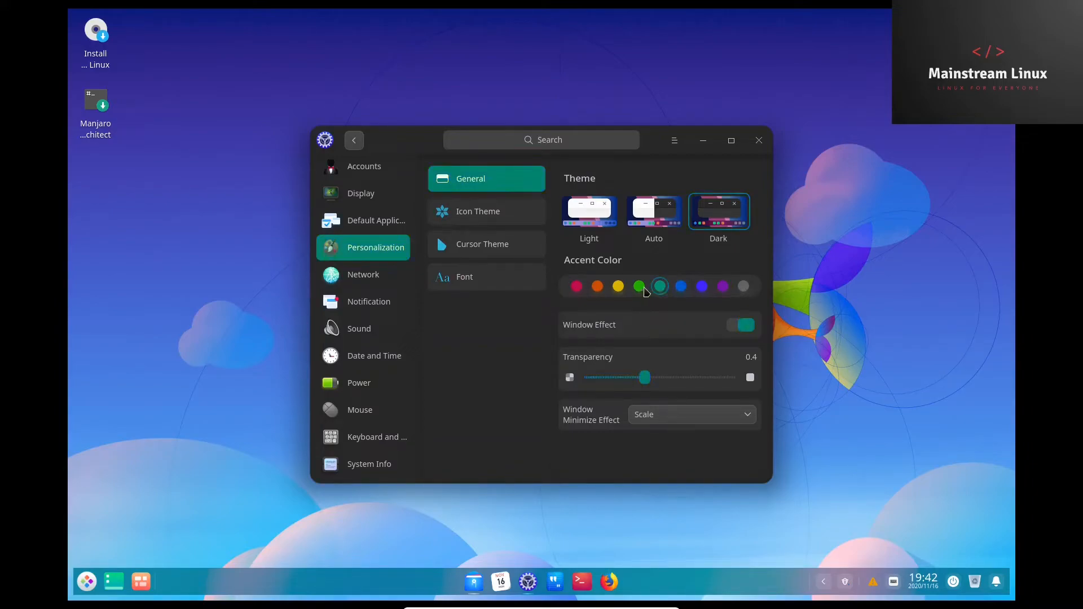
{"action": "left_click", "coordinate": [638, 286]}
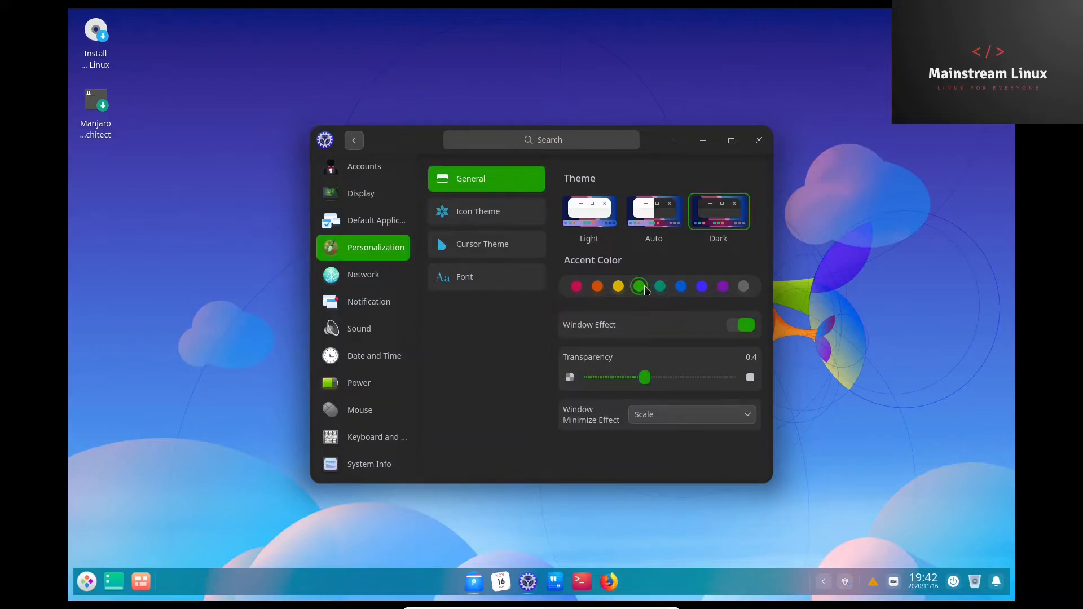
{"action": "left_click", "coordinate": [659, 286]}
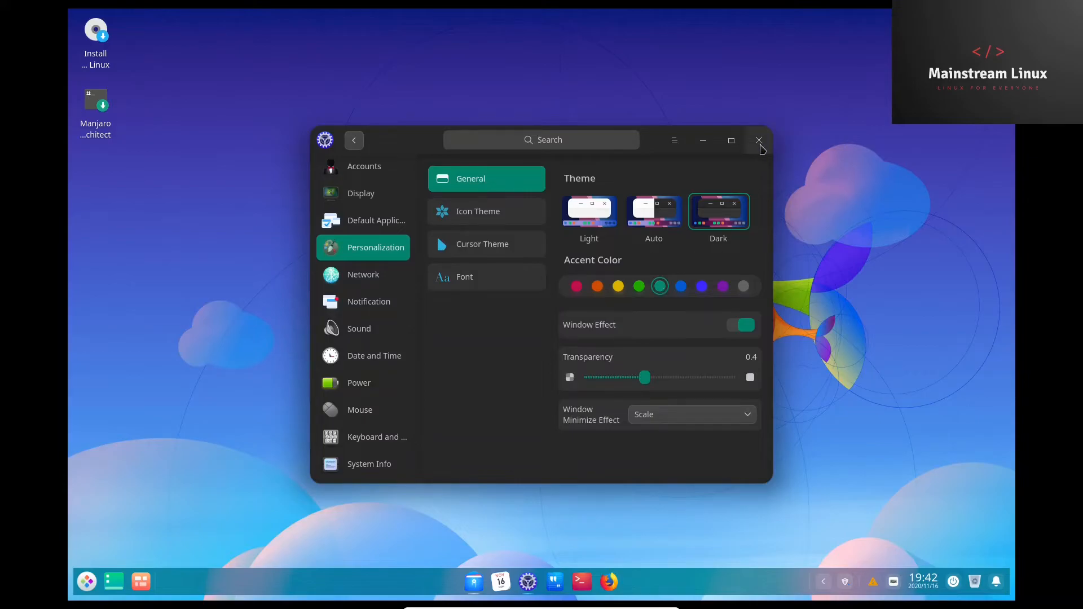
Close Control Center and search the Launcher for 'software'.
{"action": "left_click", "coordinate": [758, 141]}
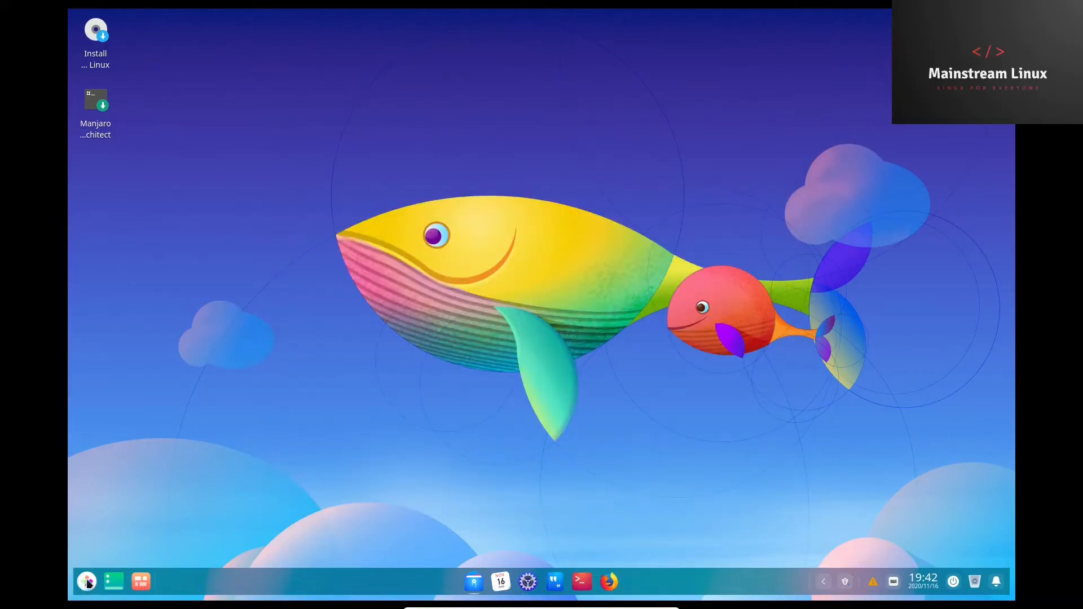
{"action": "left_click", "coordinate": [86, 581]}
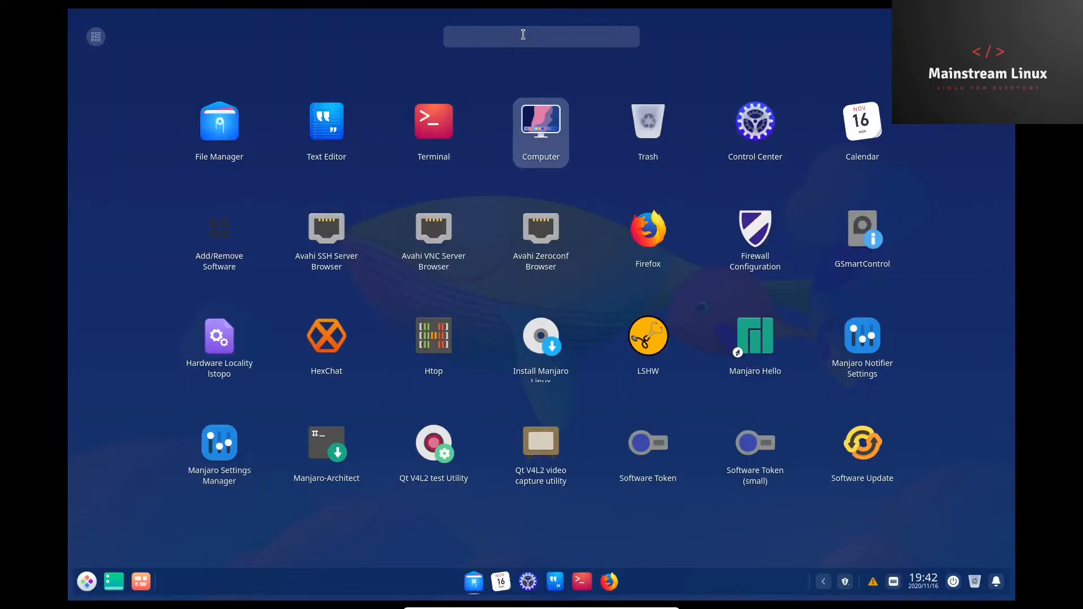
{"action": "type", "text": "software"}
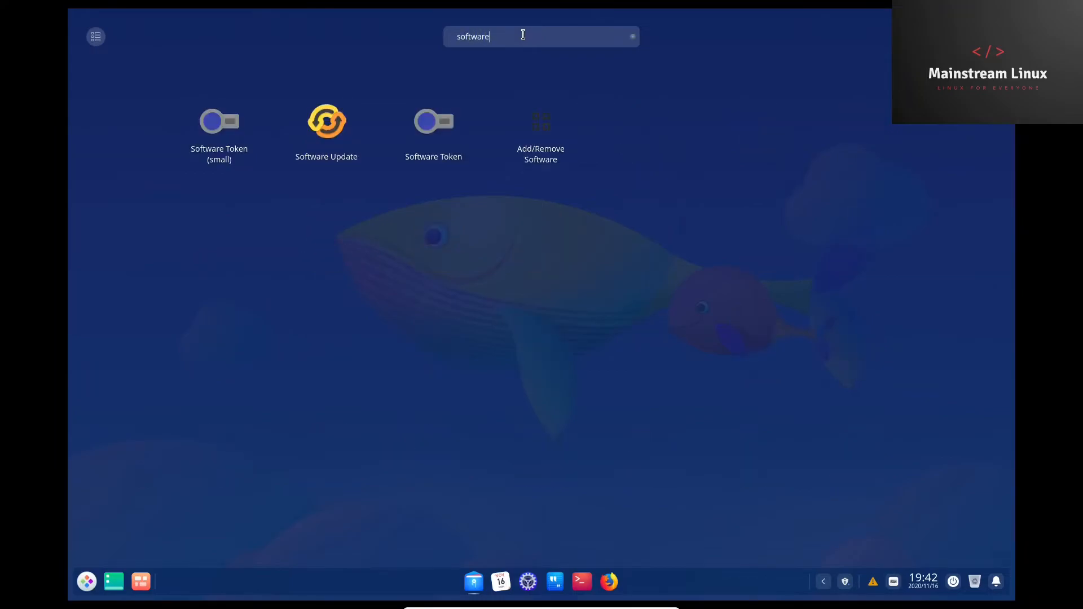
{"action": "mouse_move", "coordinate": [559, 133]}
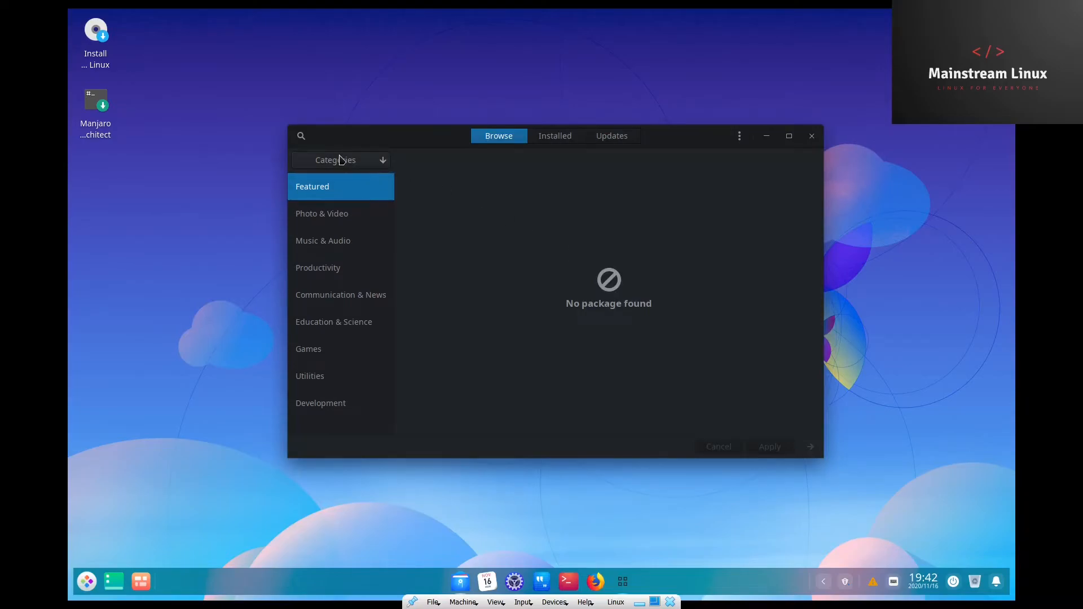
View Pamac's installed packages and pending updates, then authenticate to open Preferences.
{"action": "left_click", "coordinate": [555, 136]}
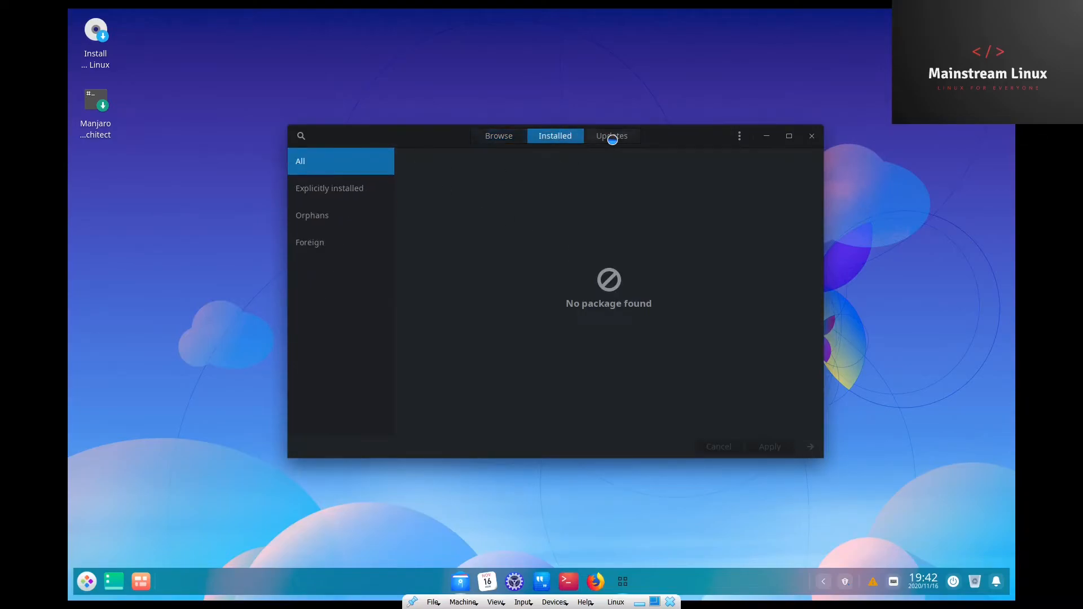
{"action": "left_click", "coordinate": [611, 135]}
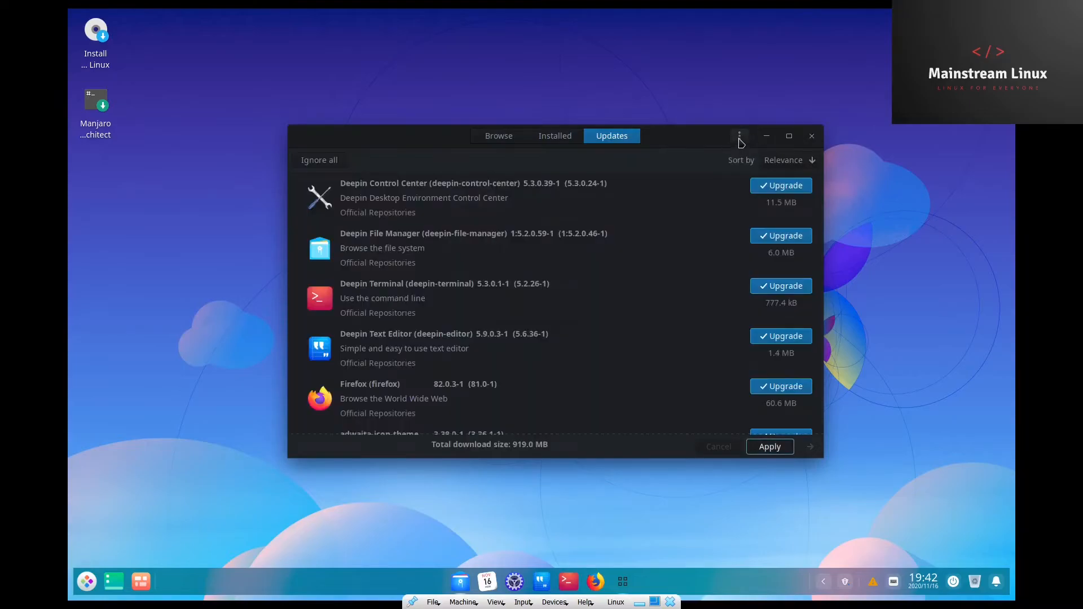
{"action": "left_click", "coordinate": [738, 135]}
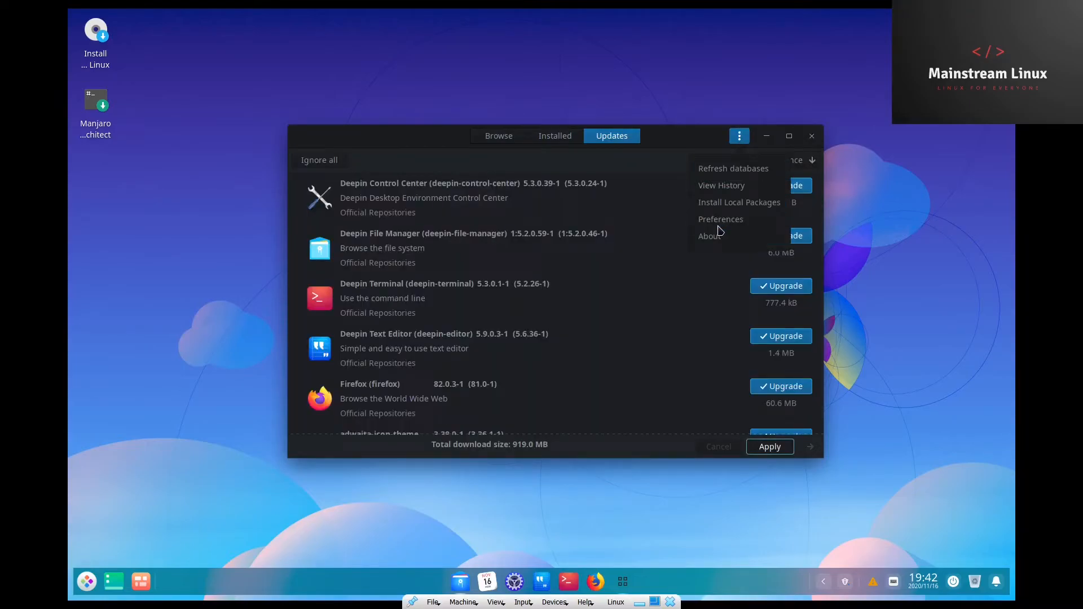
{"action": "left_click", "coordinate": [769, 446]}
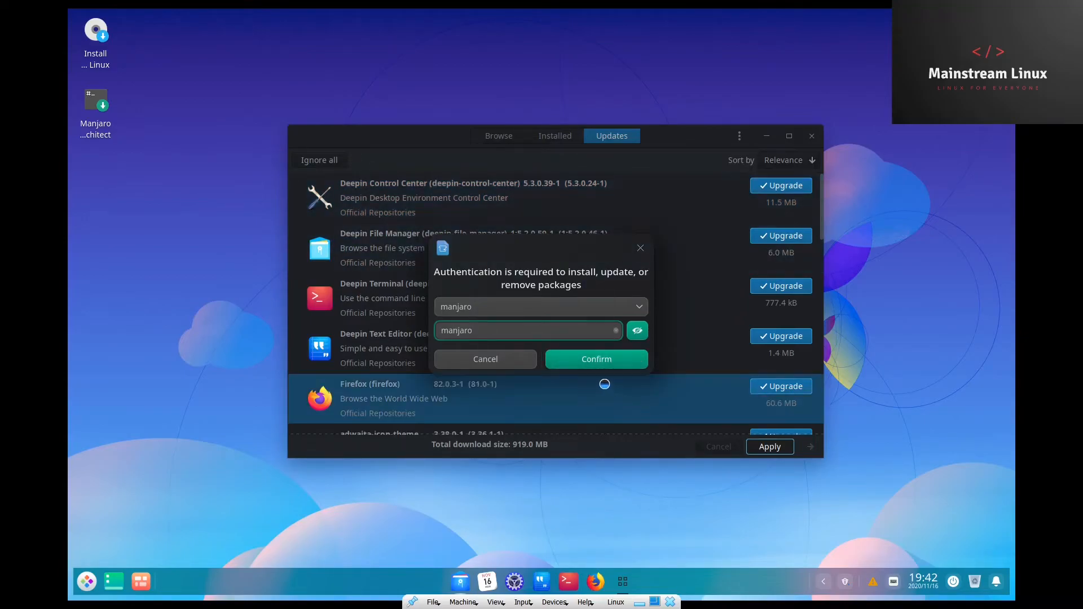
{"action": "left_click", "coordinate": [595, 358]}
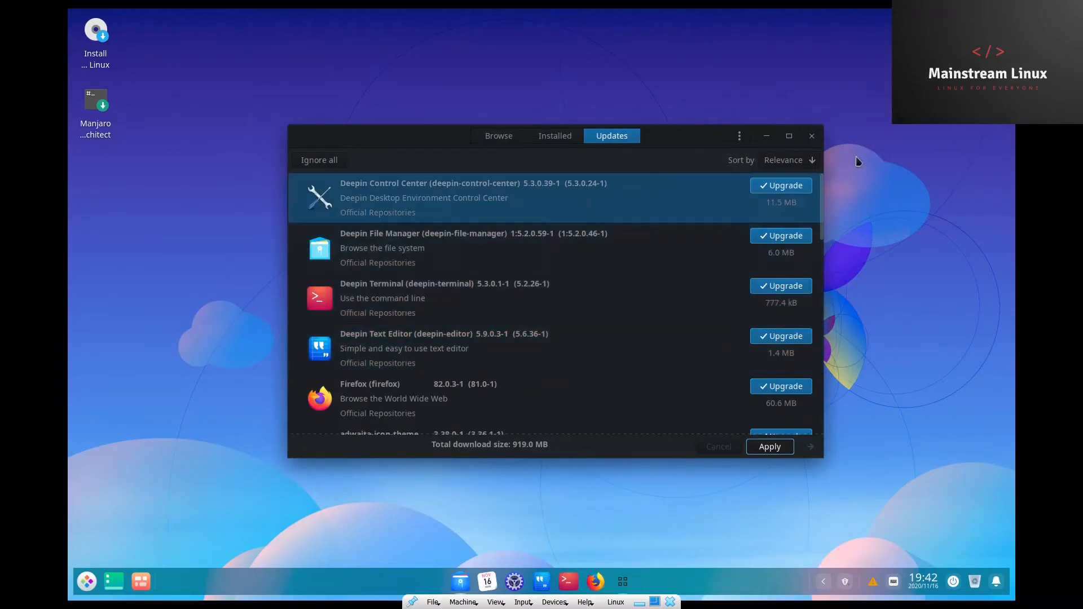
Look through Pamac's General, Official Repositories and AUR preference tabs.
{"action": "left_click", "coordinate": [739, 136]}
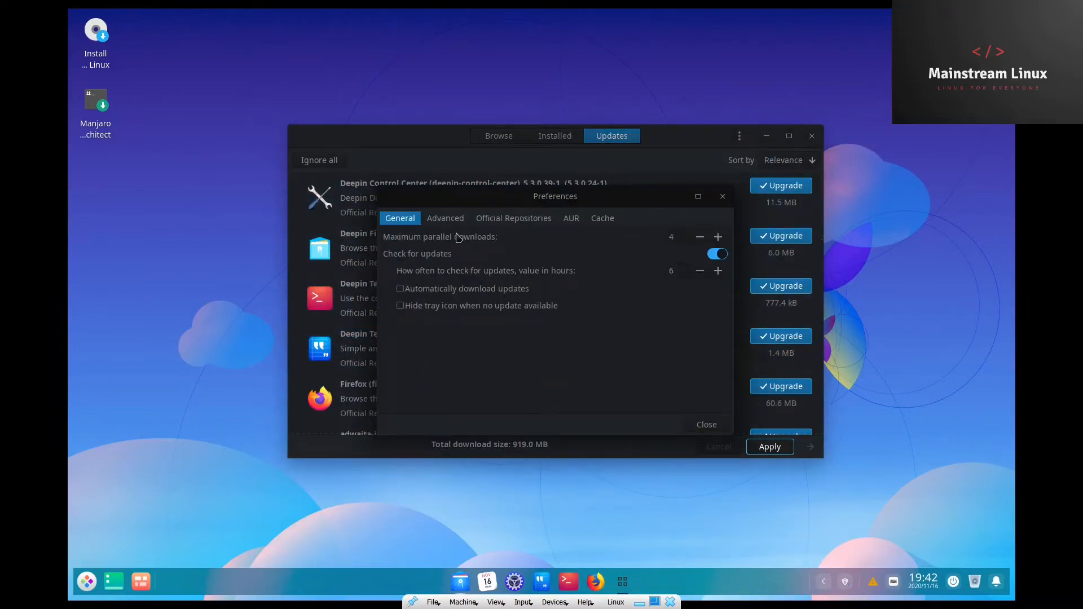
{"action": "left_click", "coordinate": [512, 218]}
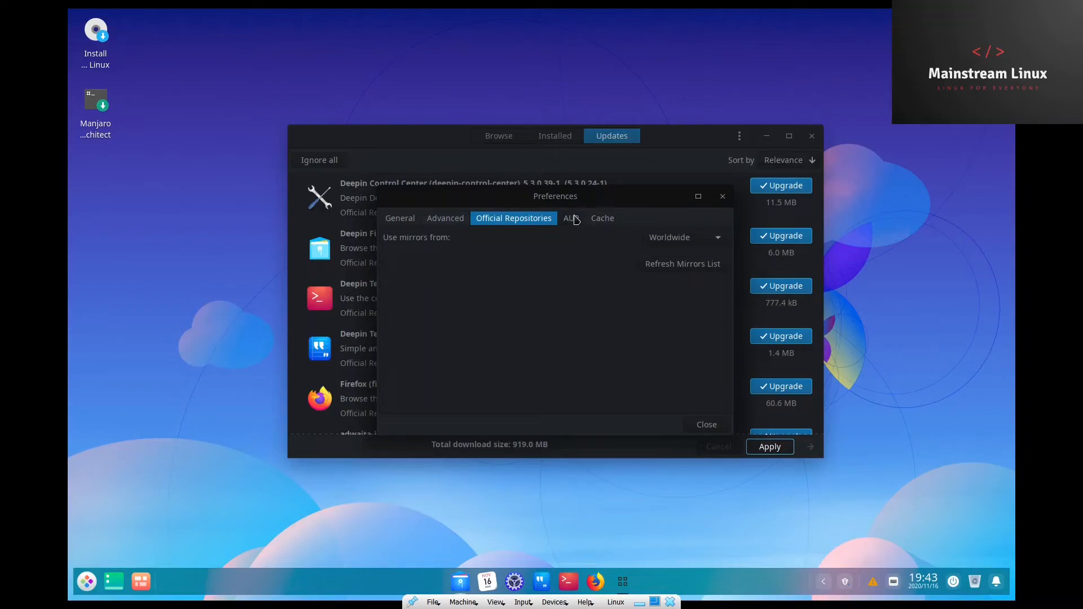
{"action": "left_click", "coordinate": [571, 219]}
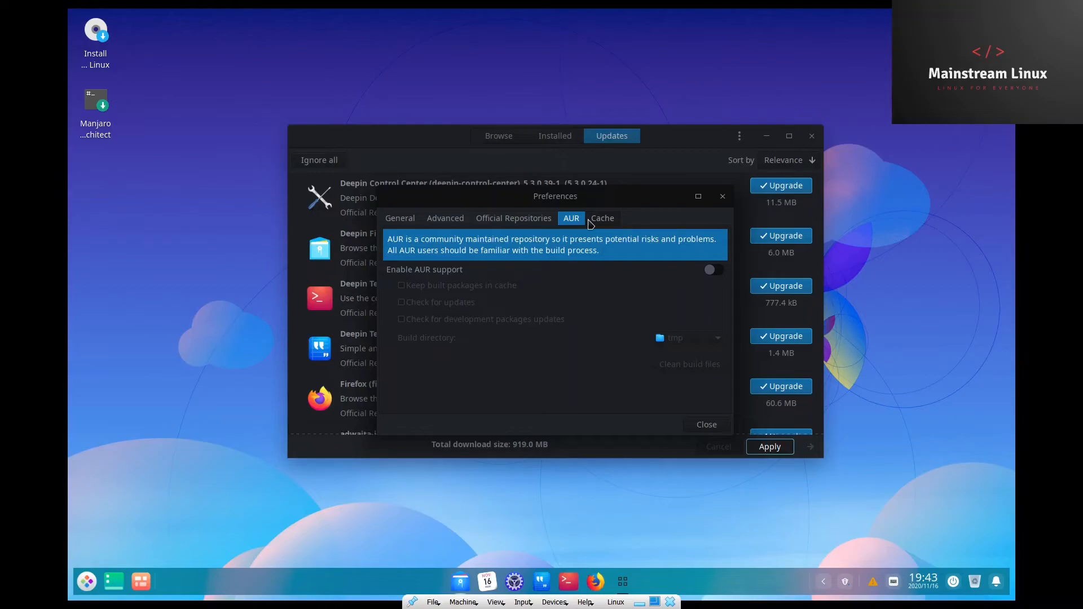
{"action": "mouse_move", "coordinate": [473, 212]}
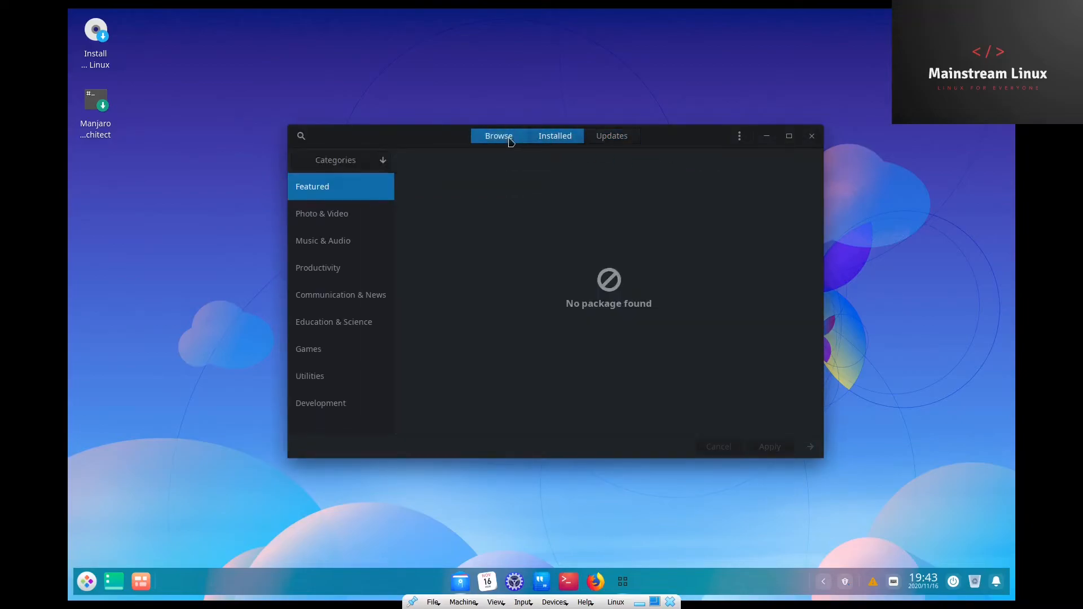
Close the Pamac window to return to the whale-wallpaper desktop.
{"action": "left_click", "coordinate": [811, 136]}
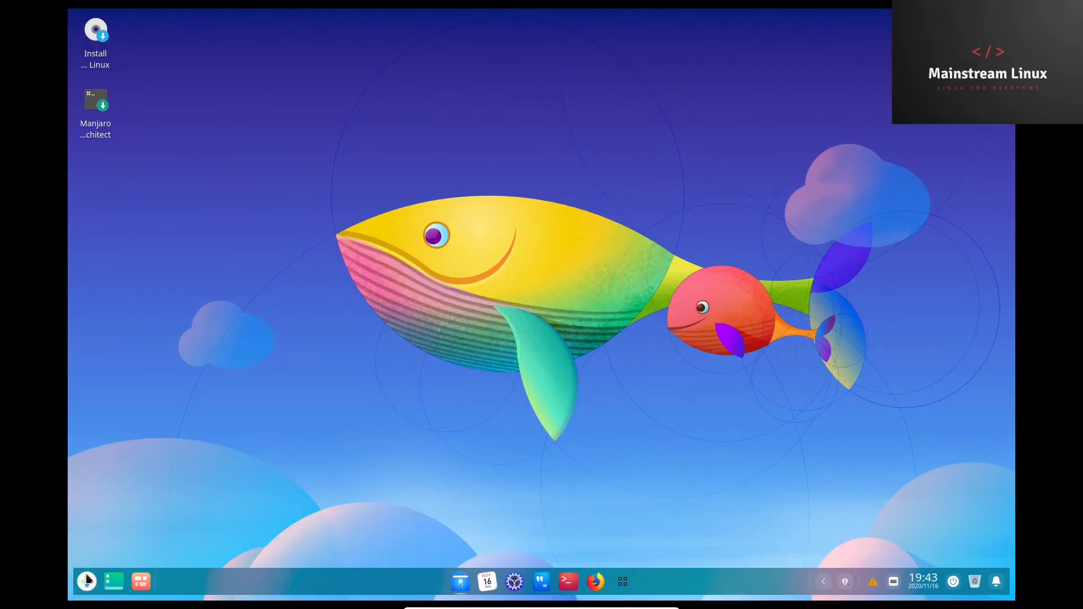
{"action": "left_click", "coordinate": [87, 581]}
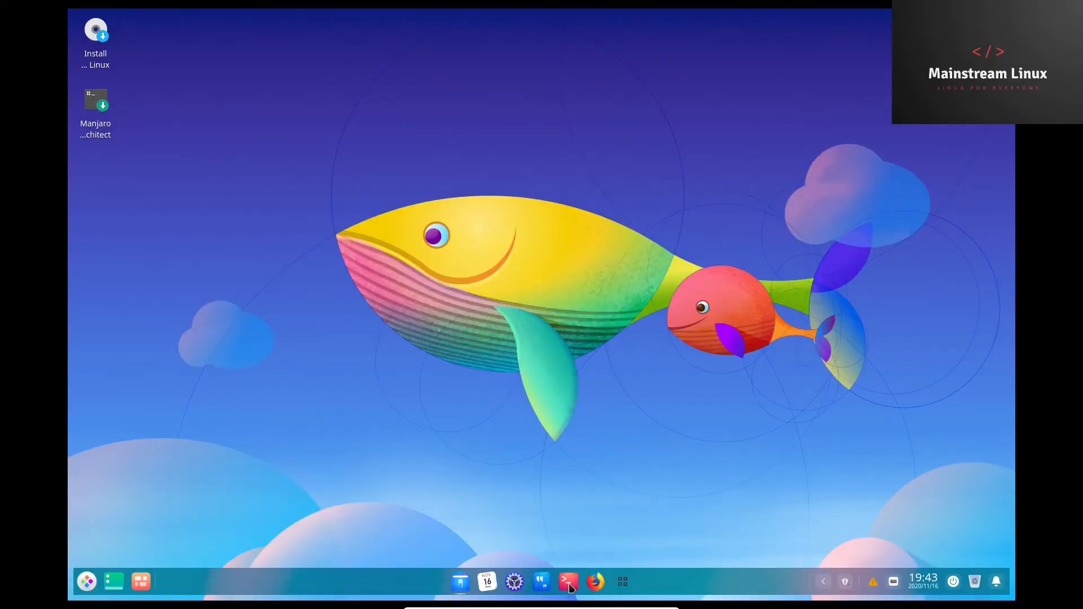
Run htop in a new terminal to check memory (914M of 1.94G), then close it.
{"action": "left_click", "coordinate": [569, 581]}
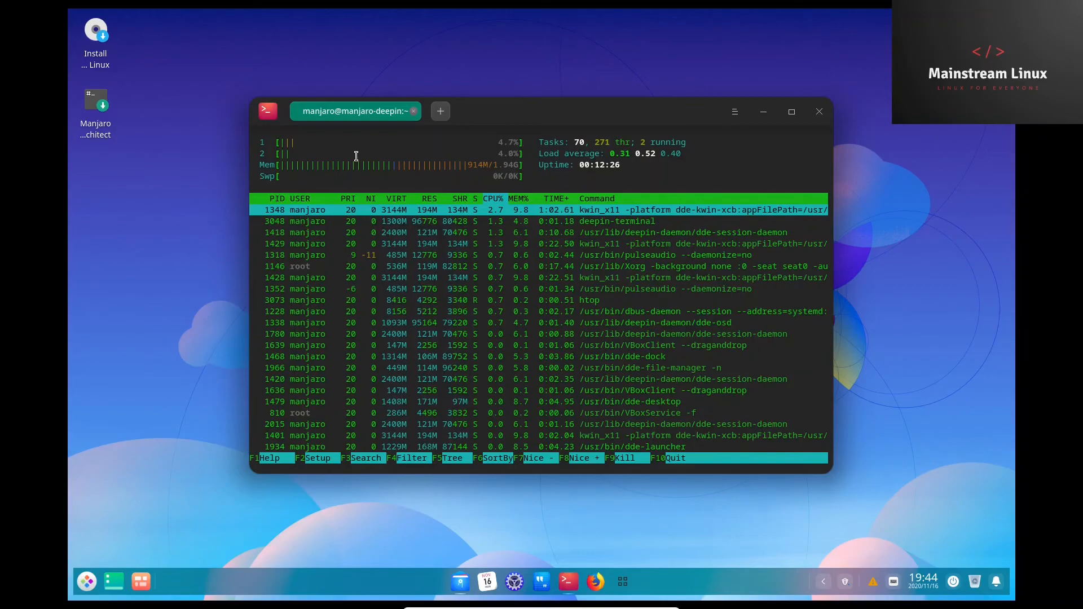
{"action": "left_click", "coordinate": [819, 111]}
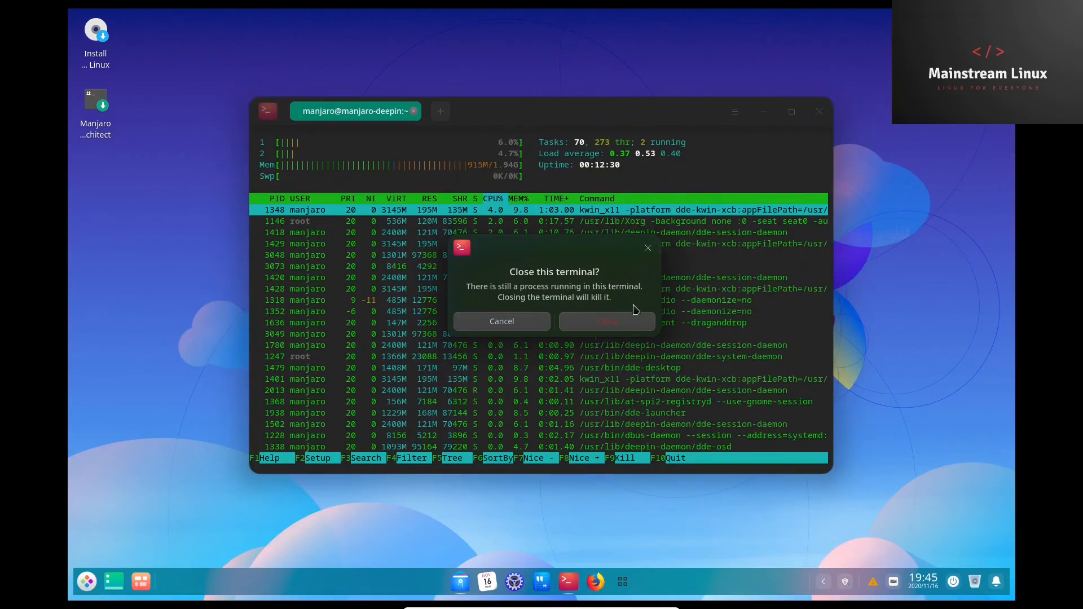
{"action": "left_click", "coordinate": [606, 321]}
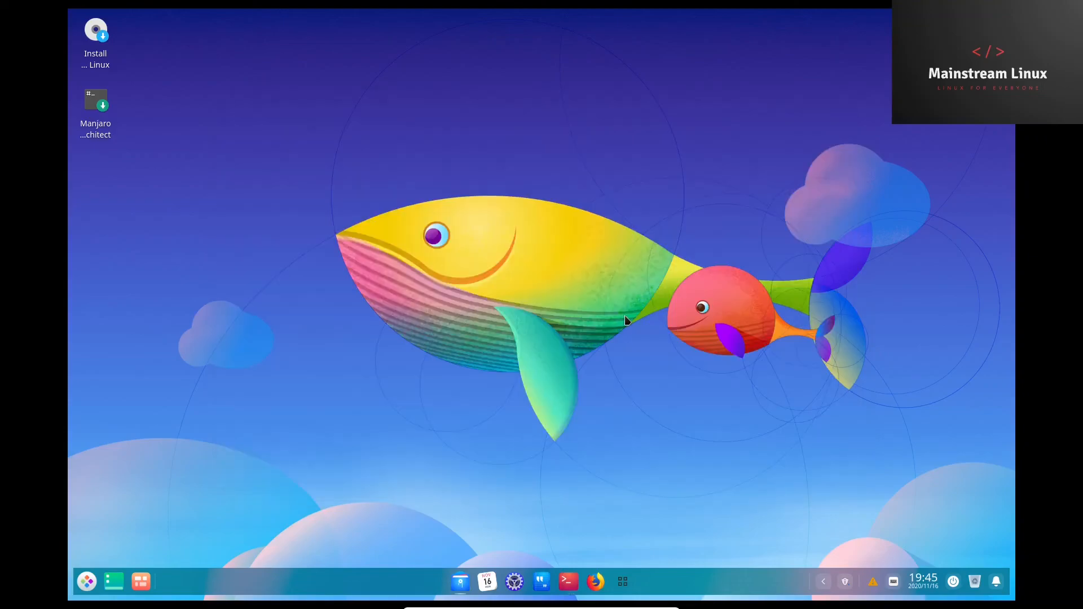